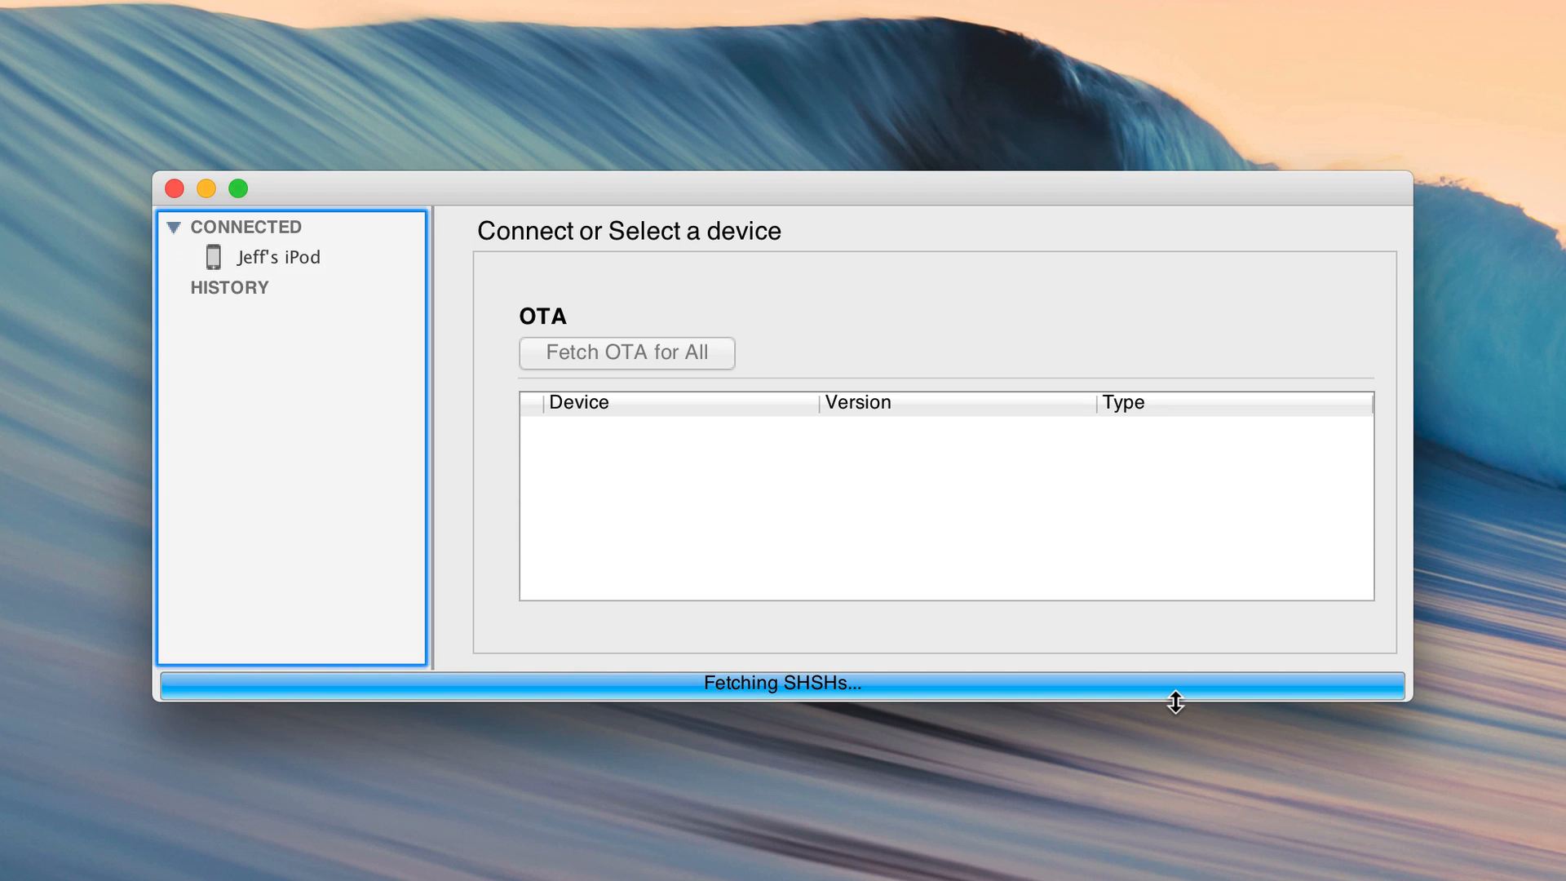
Go to iDownloadBlog's jailbreak downloads page and bring the TinyUmbrella link into view
{"action": "left_click", "coordinate": [627, 352]}
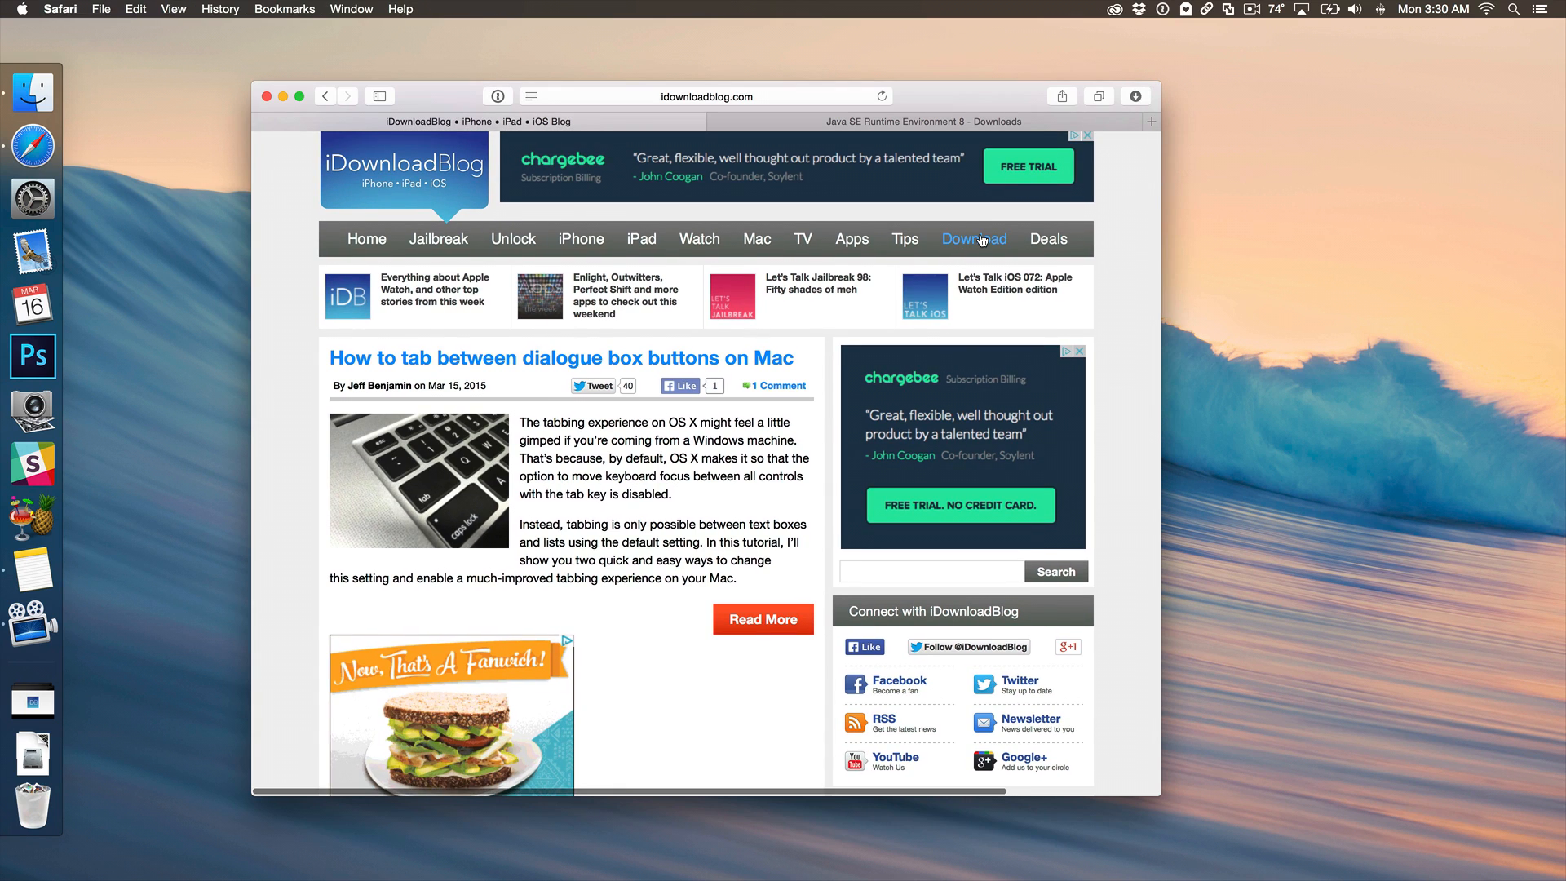
{"action": "mouse_move", "coordinate": [979, 240]}
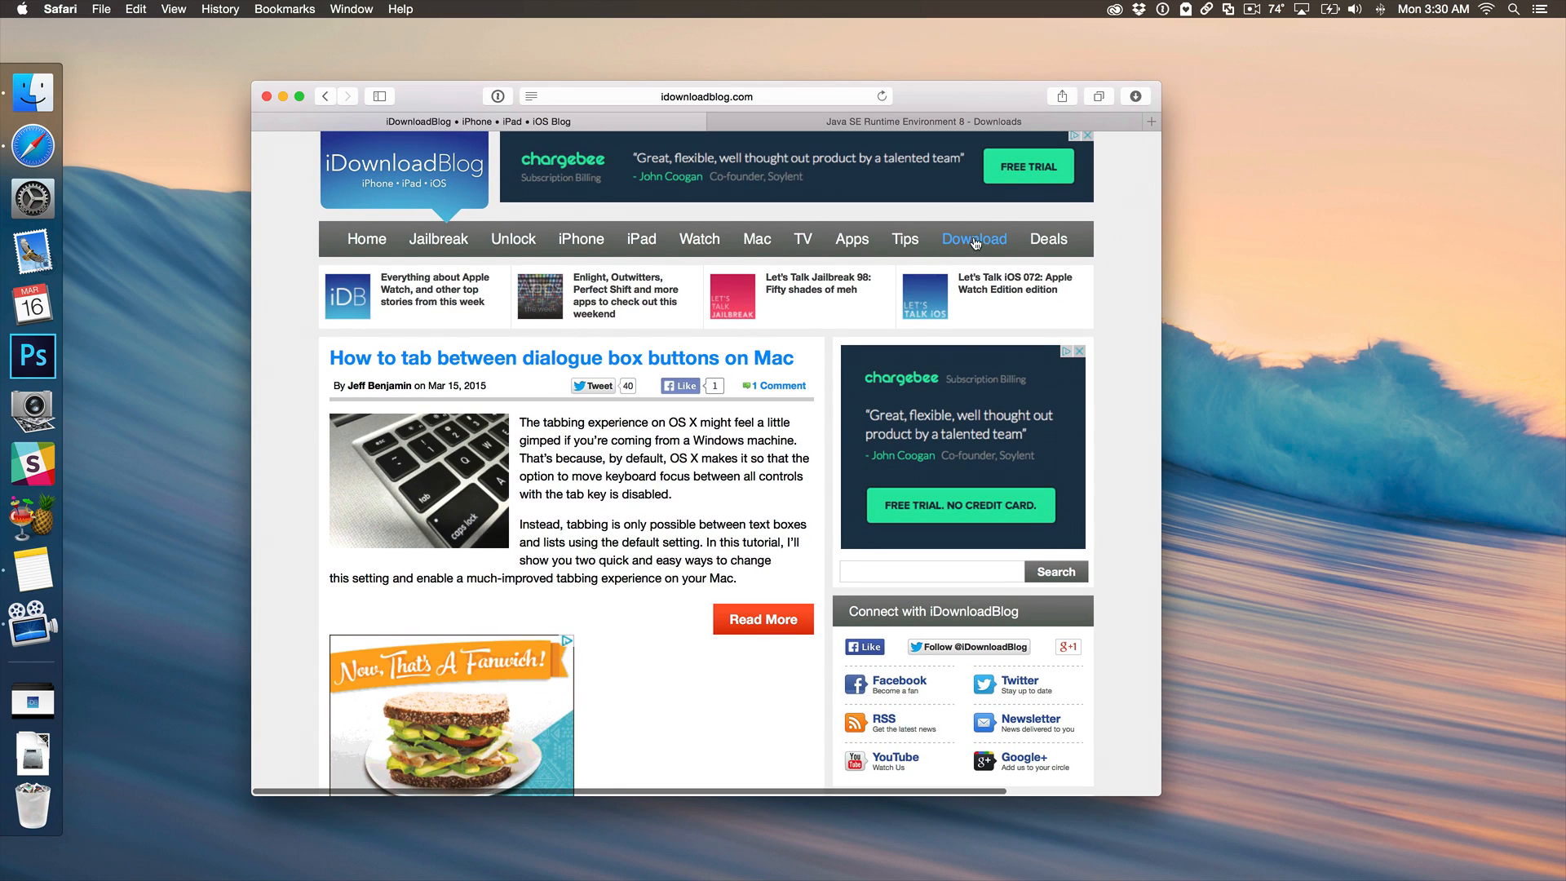
{"action": "left_click", "coordinate": [974, 238]}
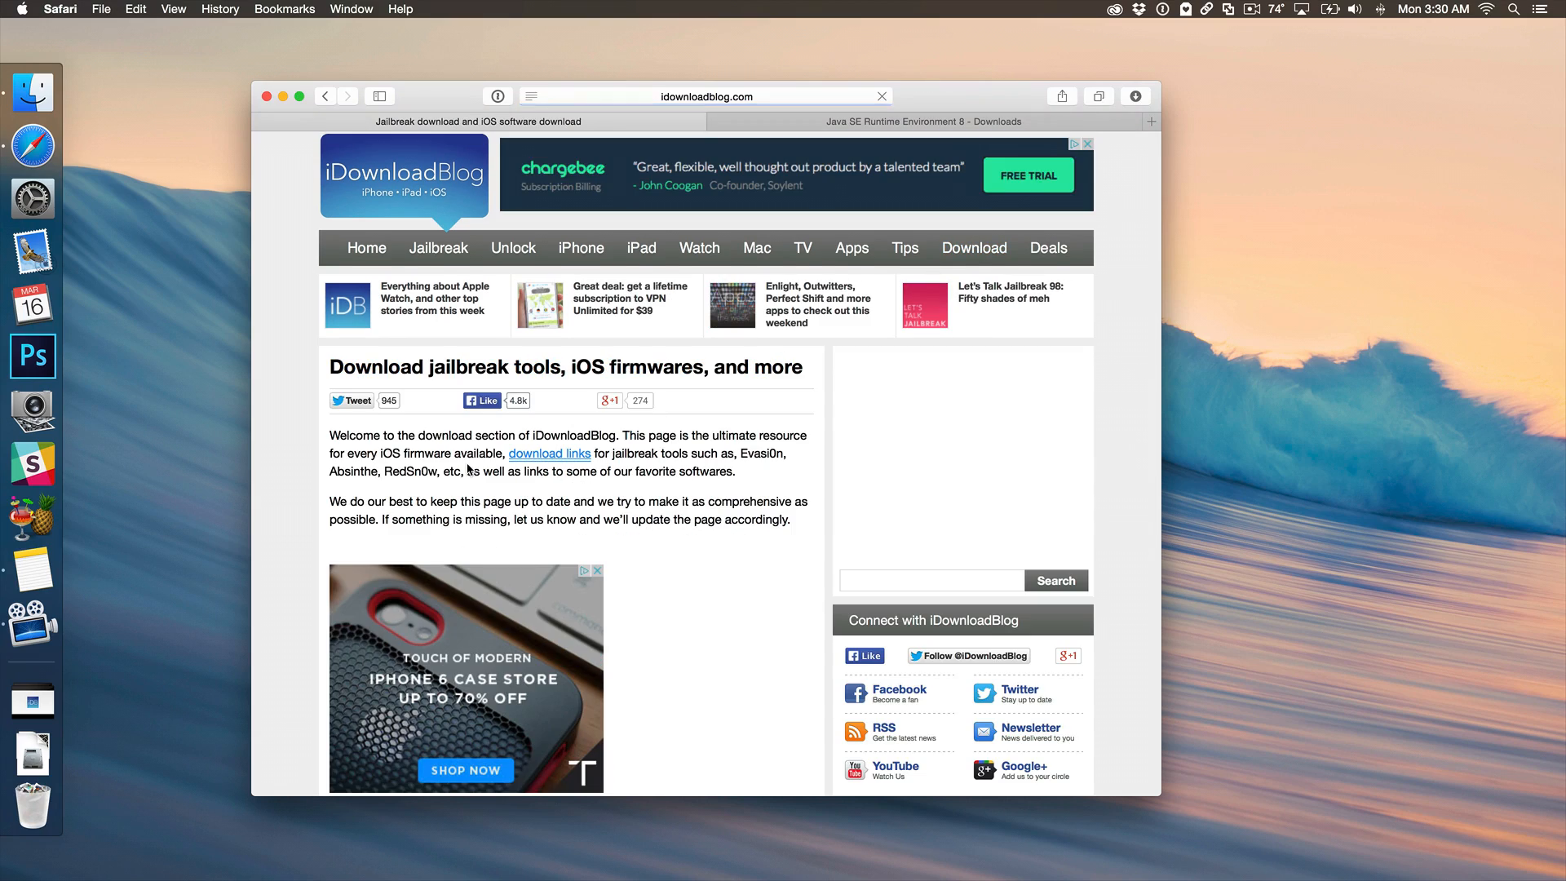
{"action": "scroll", "scroll_direction": "down", "scroll_amount": 3}
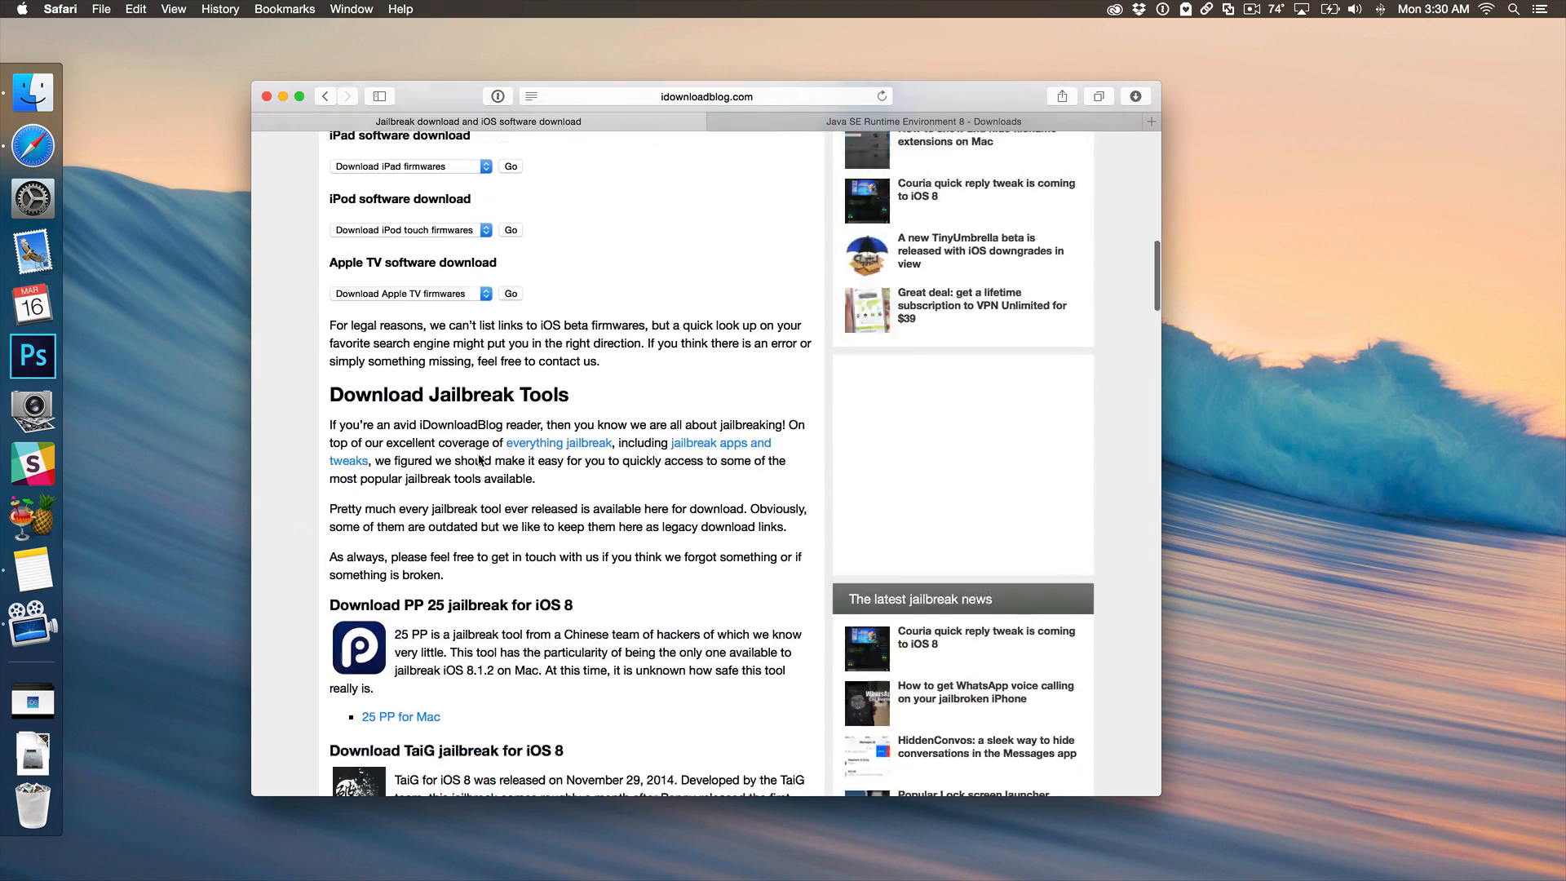
{"action": "scroll", "scroll_direction": "down", "scroll_amount": 3}
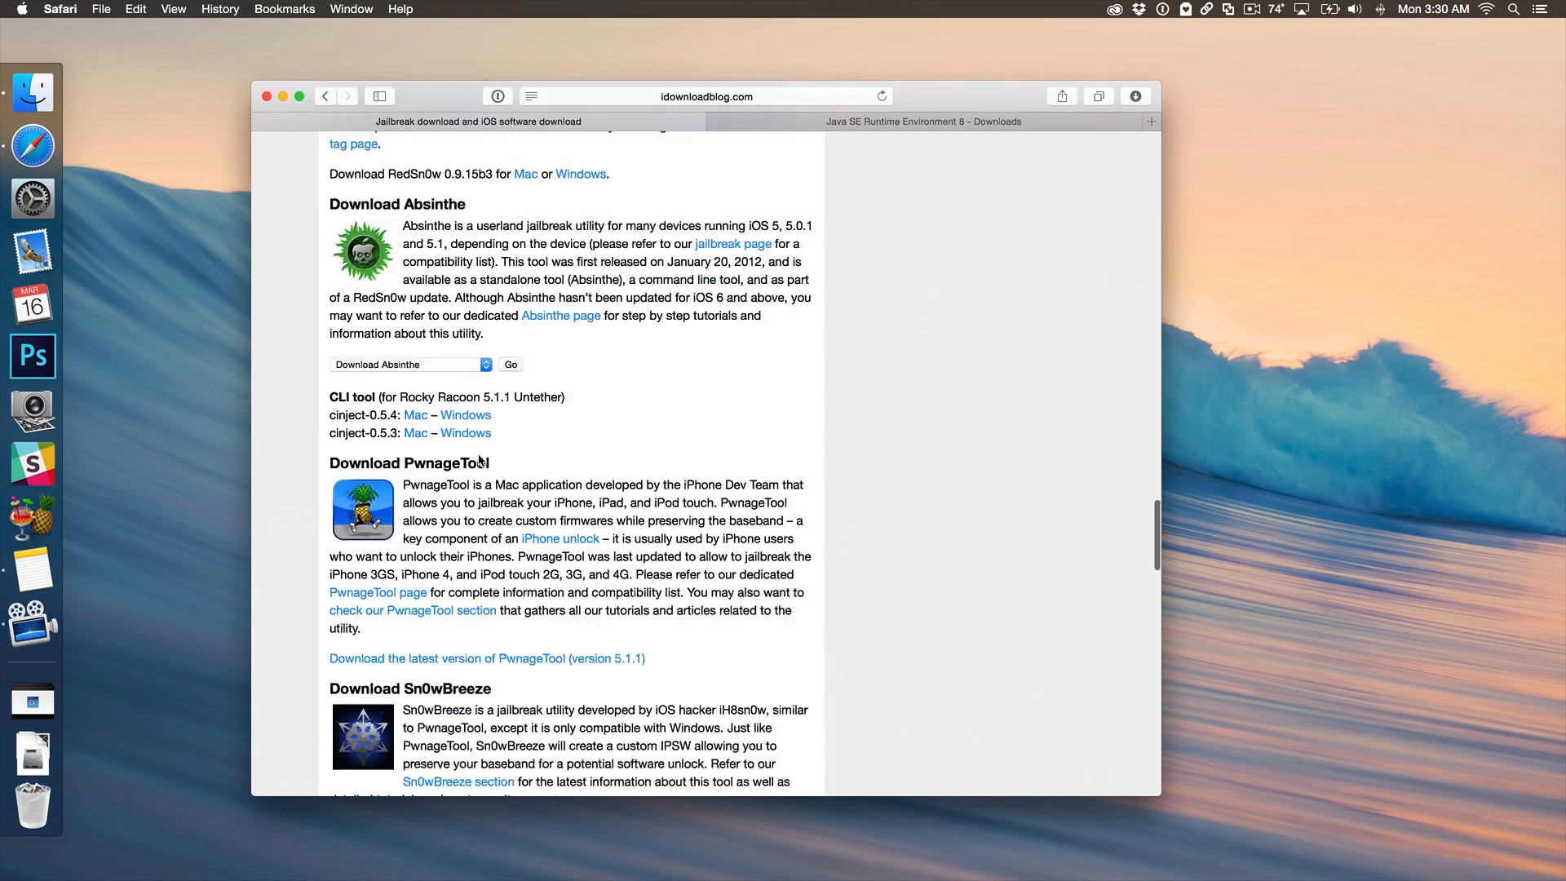
{"action": "scroll", "scroll_direction": "down", "scroll_amount": 3}
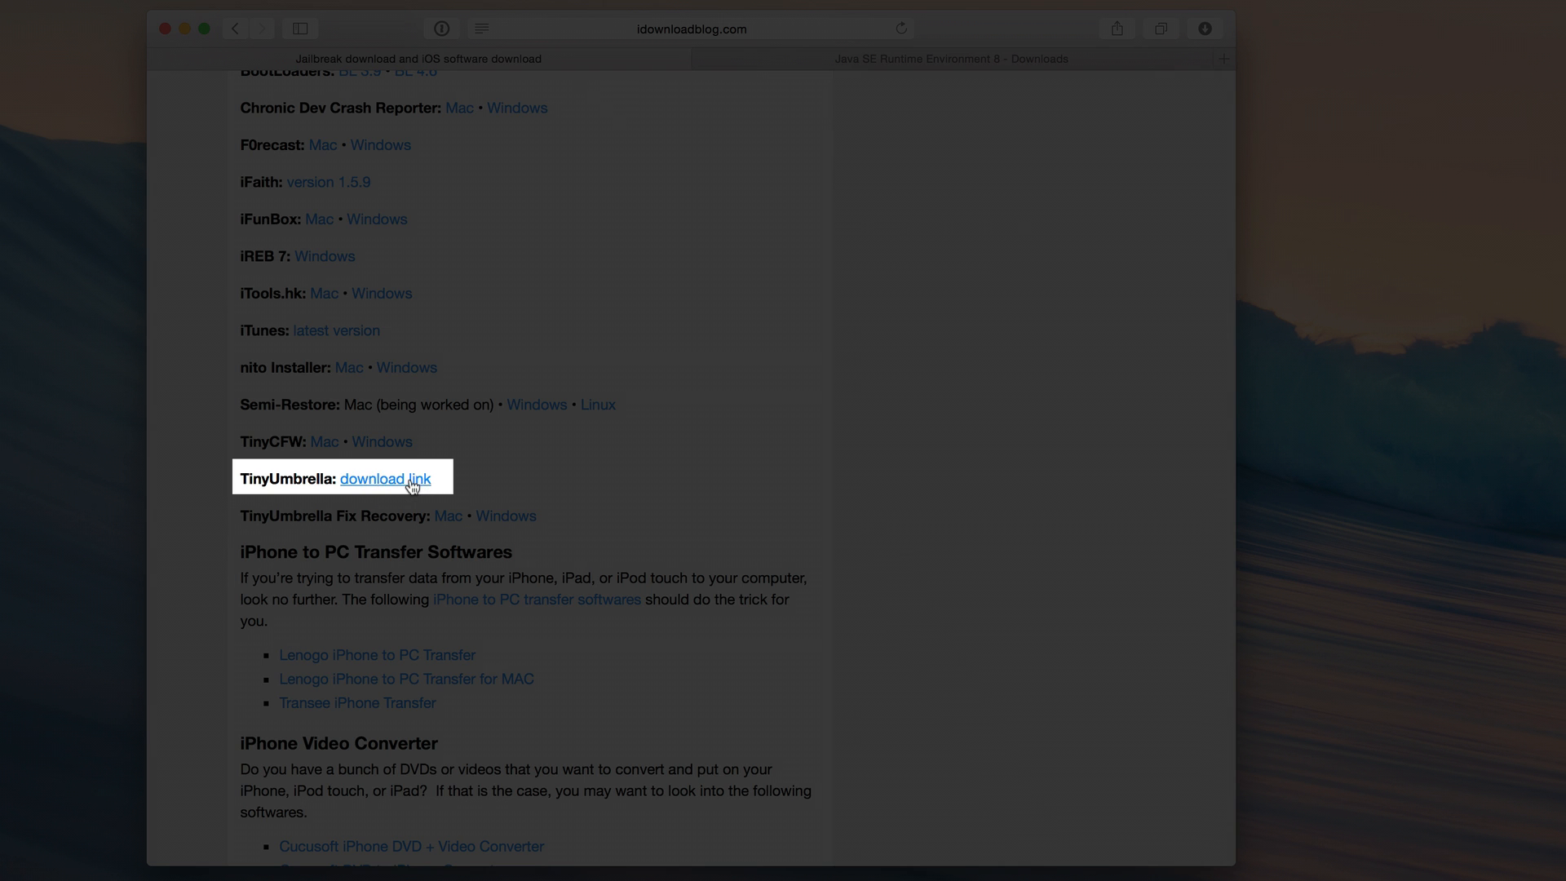
Follow the TinyUmbrella link to the Firmware Umbrella rewrite BETA post and view its downloads list
{"action": "left_click", "coordinate": [385, 479]}
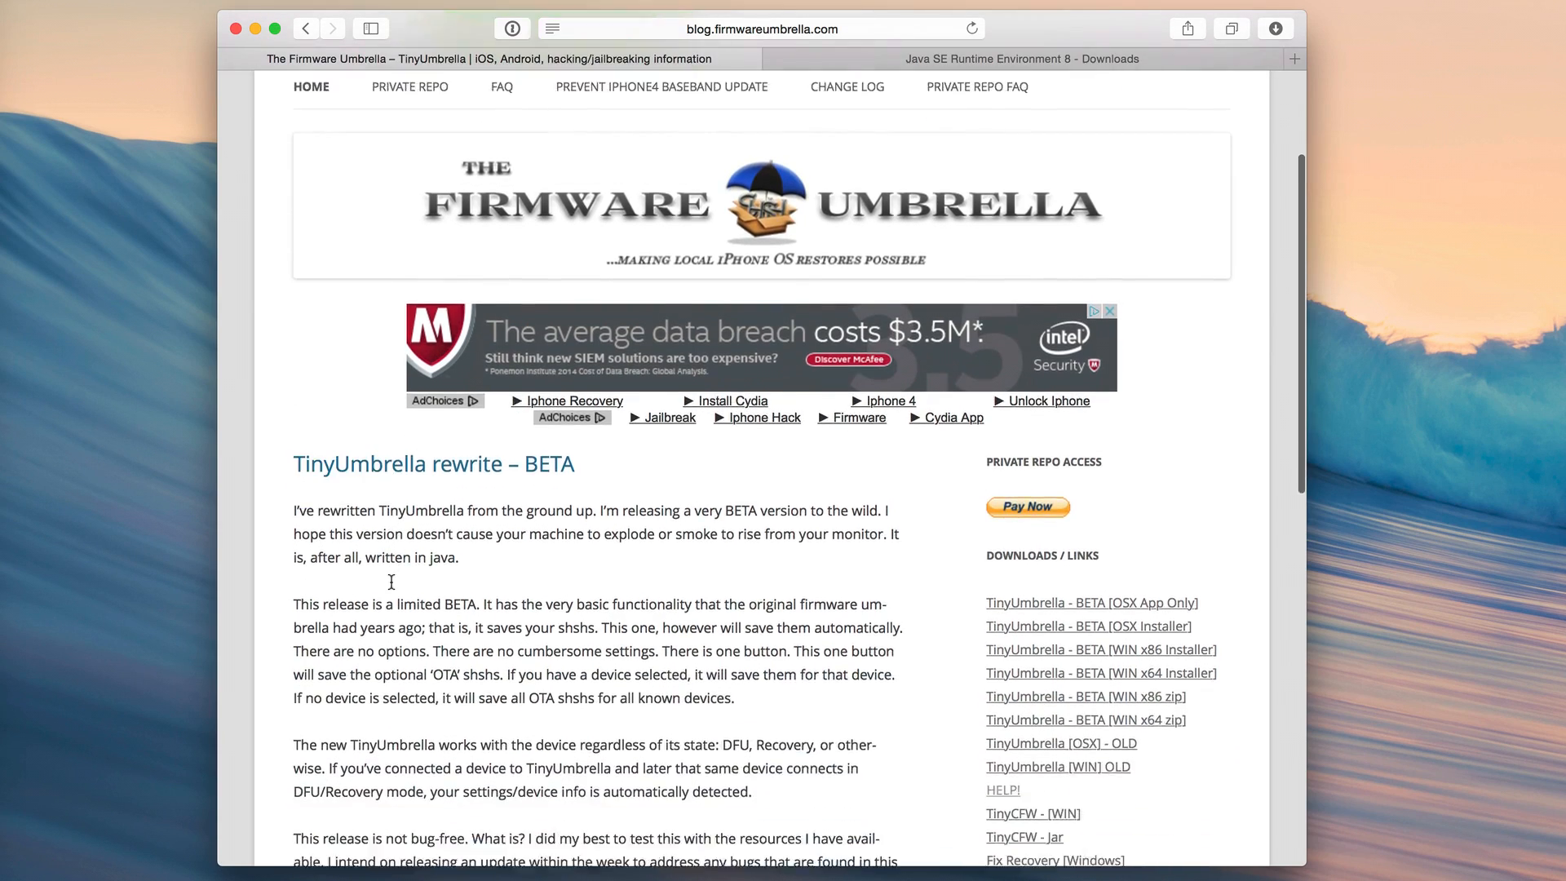
{"action": "scroll", "scroll_direction": "down", "scroll_amount": 3}
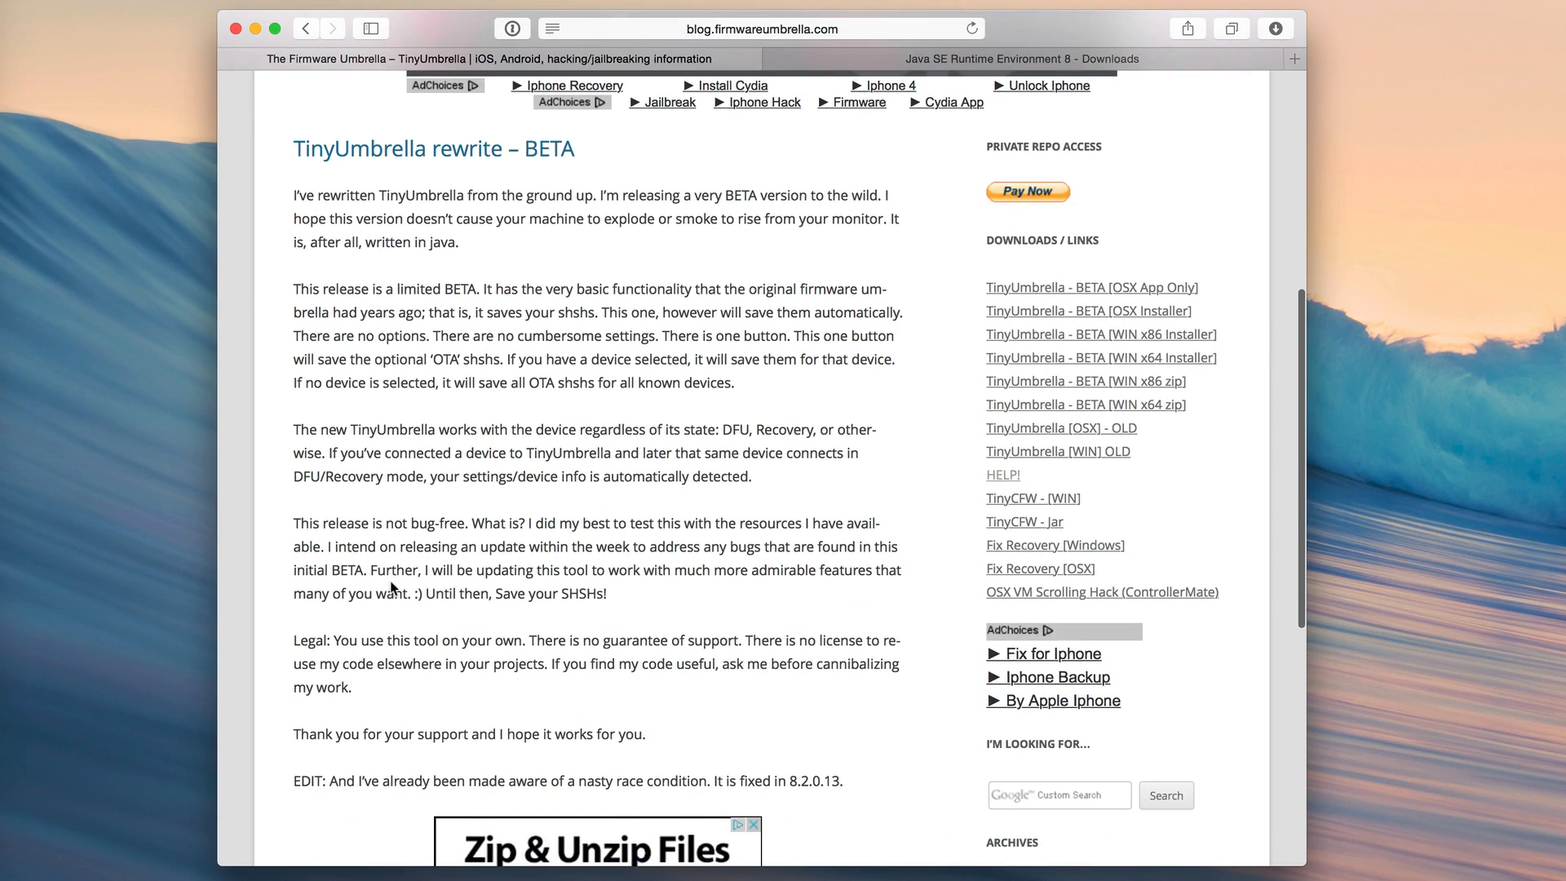
{"action": "scroll", "scroll_direction": "down", "scroll_amount": 3}
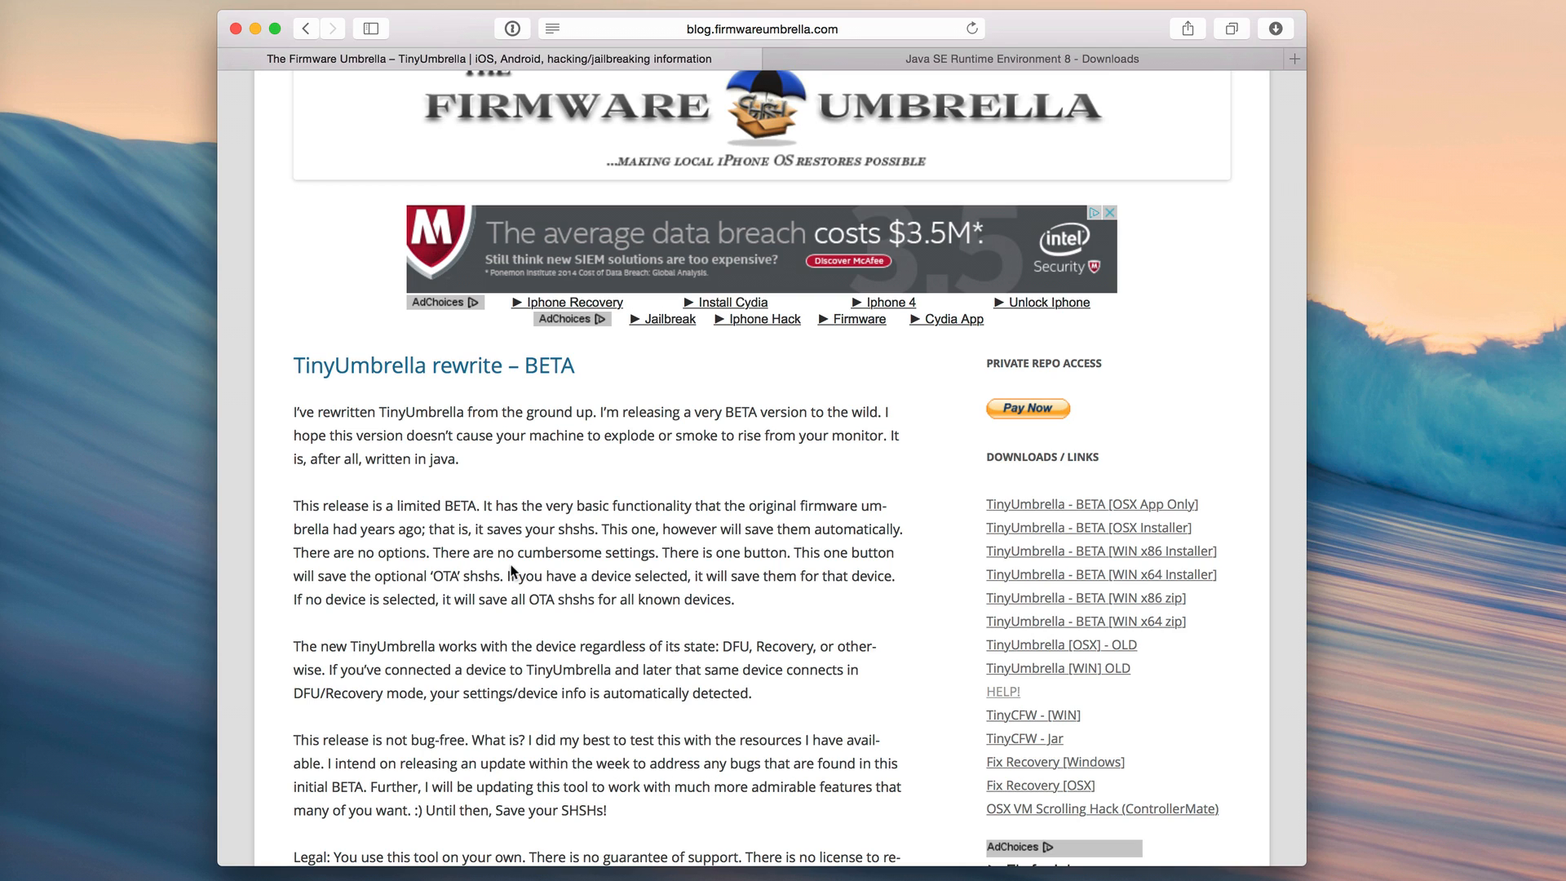
{"action": "mouse_move", "coordinate": [582, 531]}
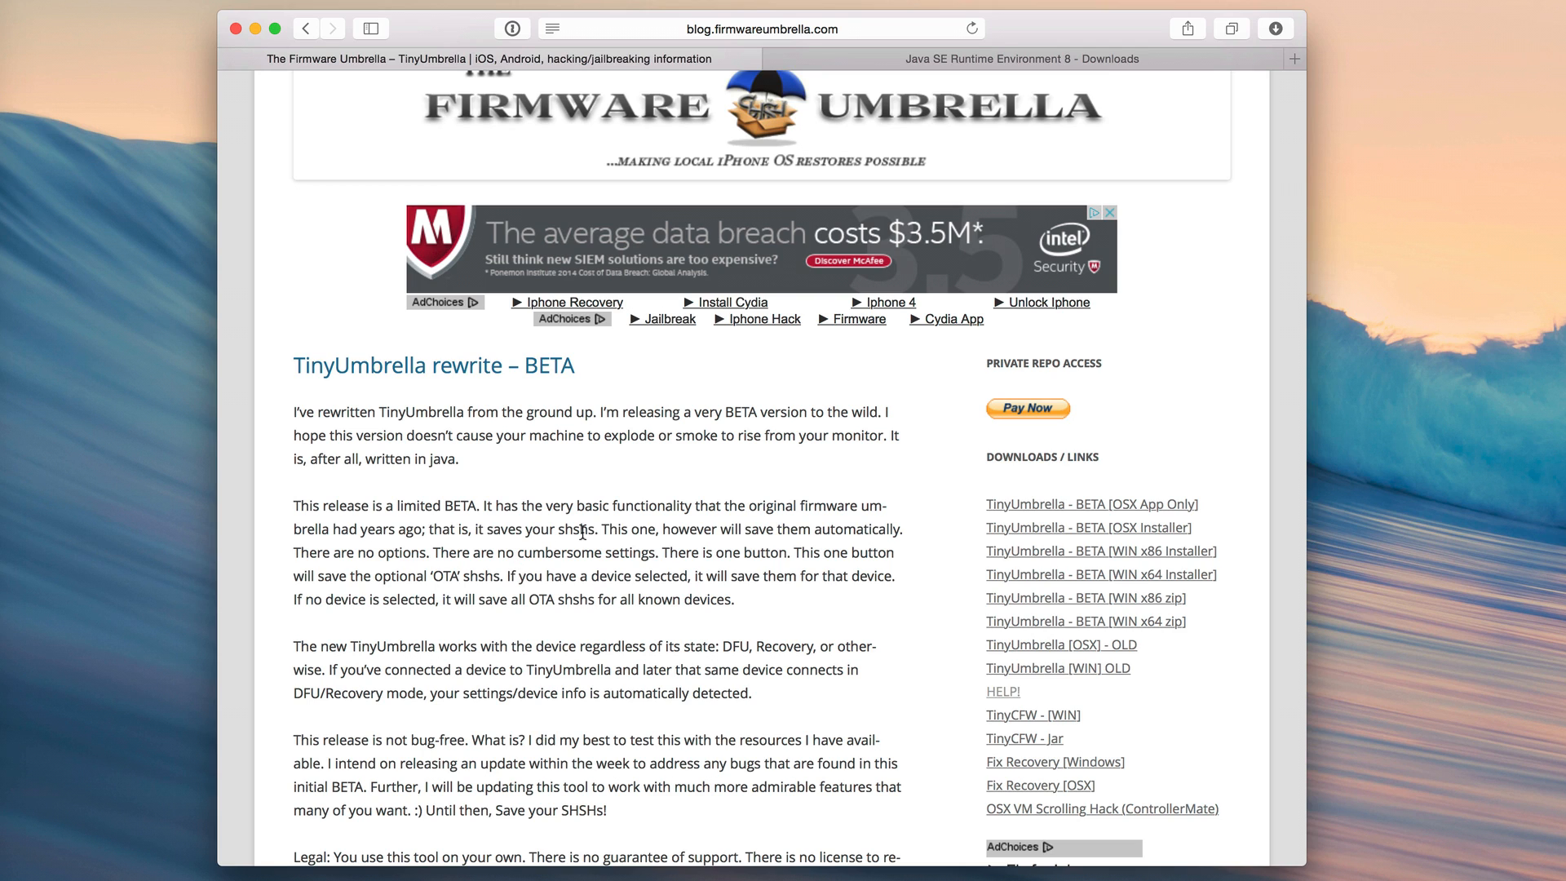
{"action": "mouse_move", "coordinate": [594, 548]}
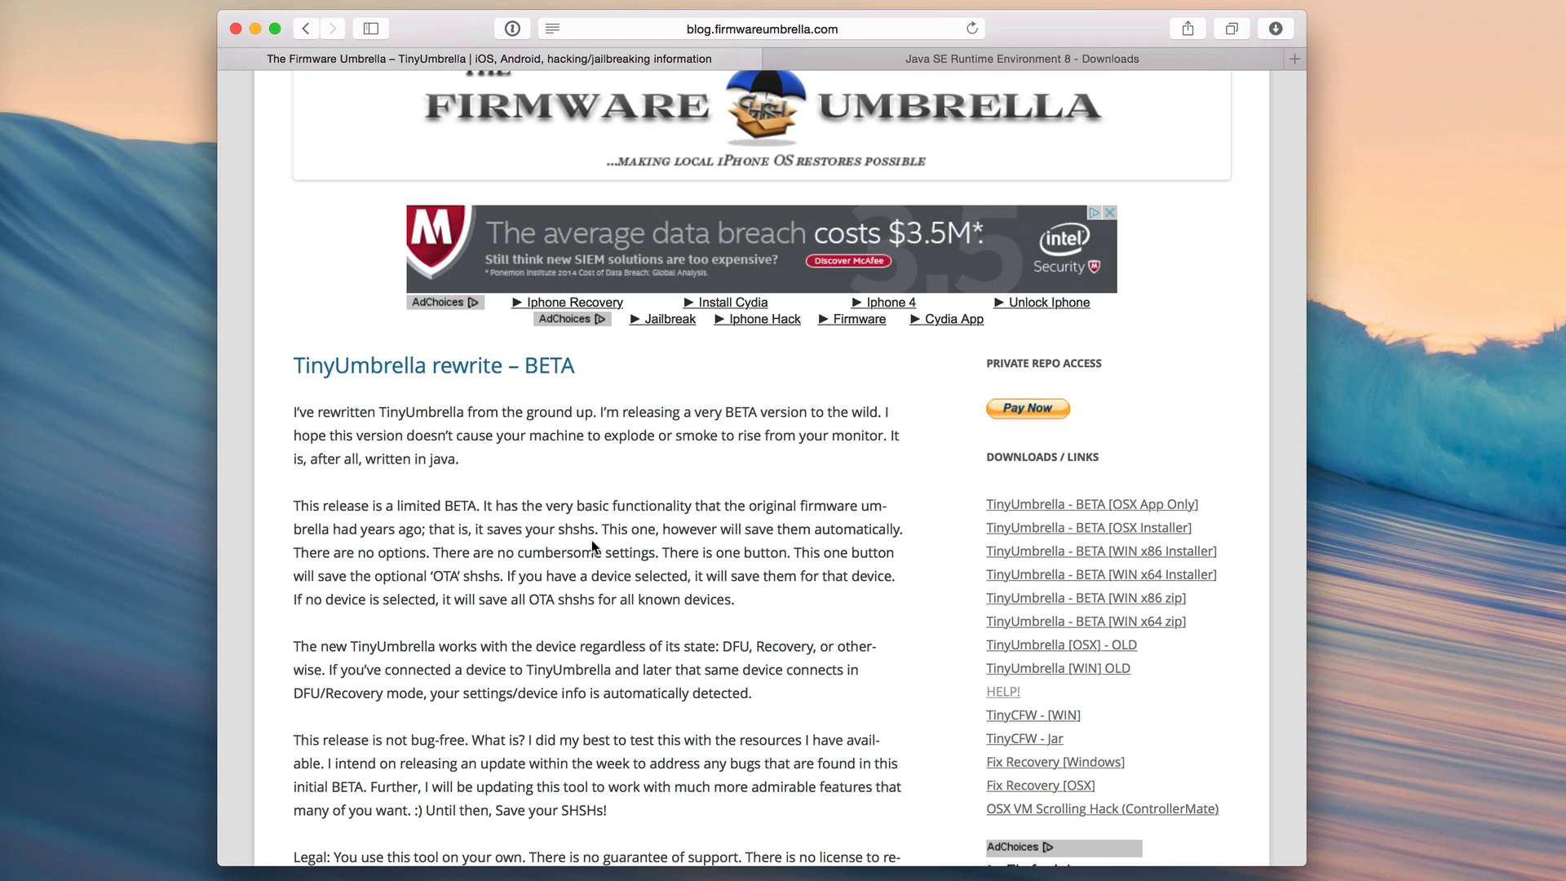
{"action": "mouse_move", "coordinate": [609, 546]}
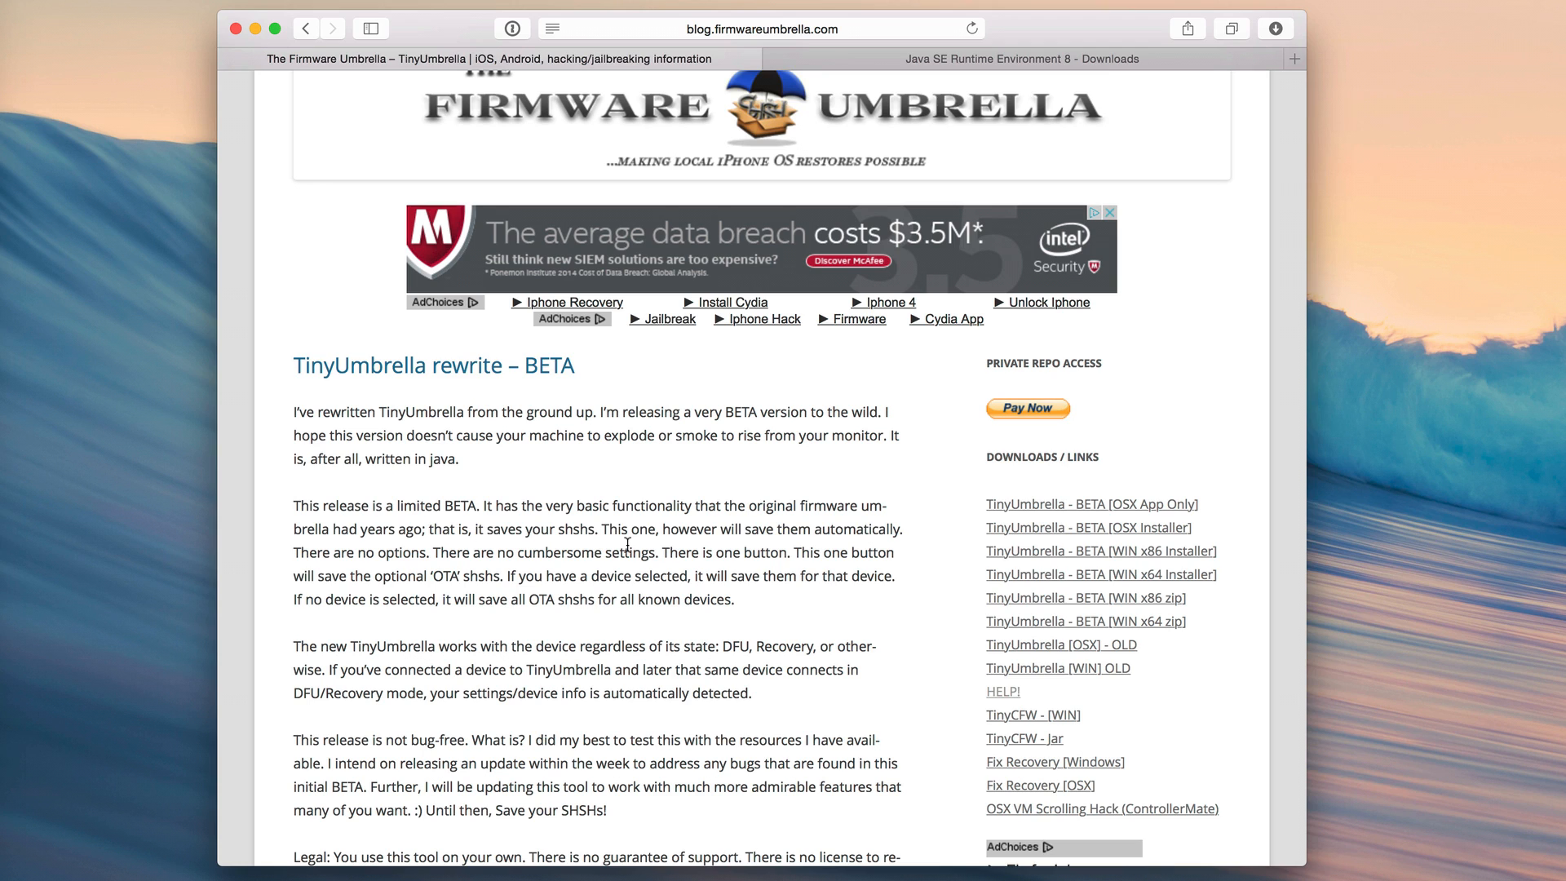
{"action": "mouse_move", "coordinate": [915, 653]}
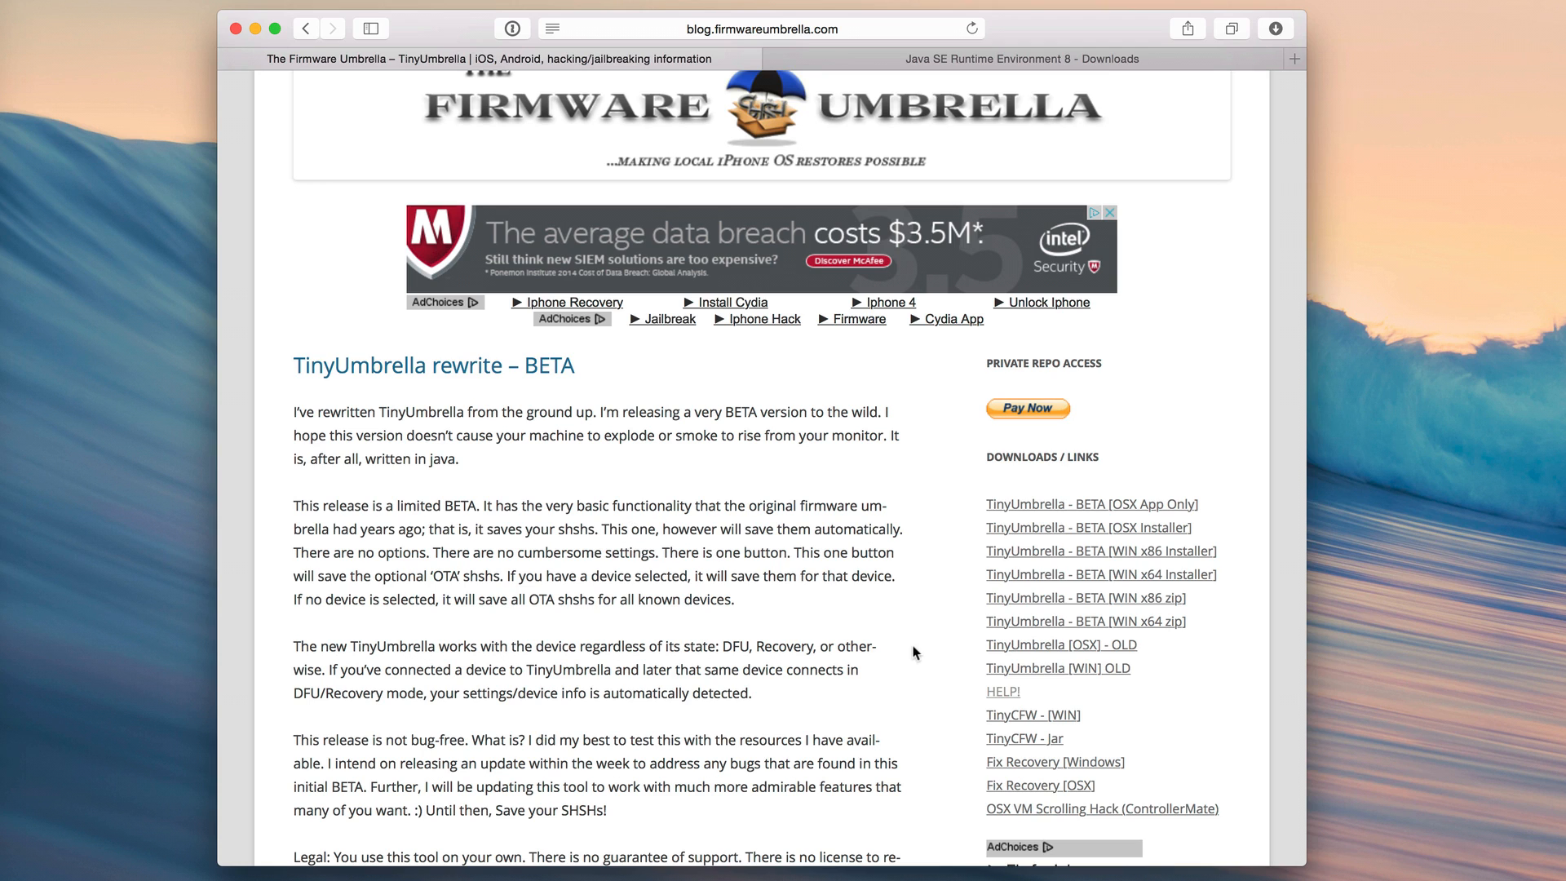
{"action": "mouse_move", "coordinate": [901, 664]}
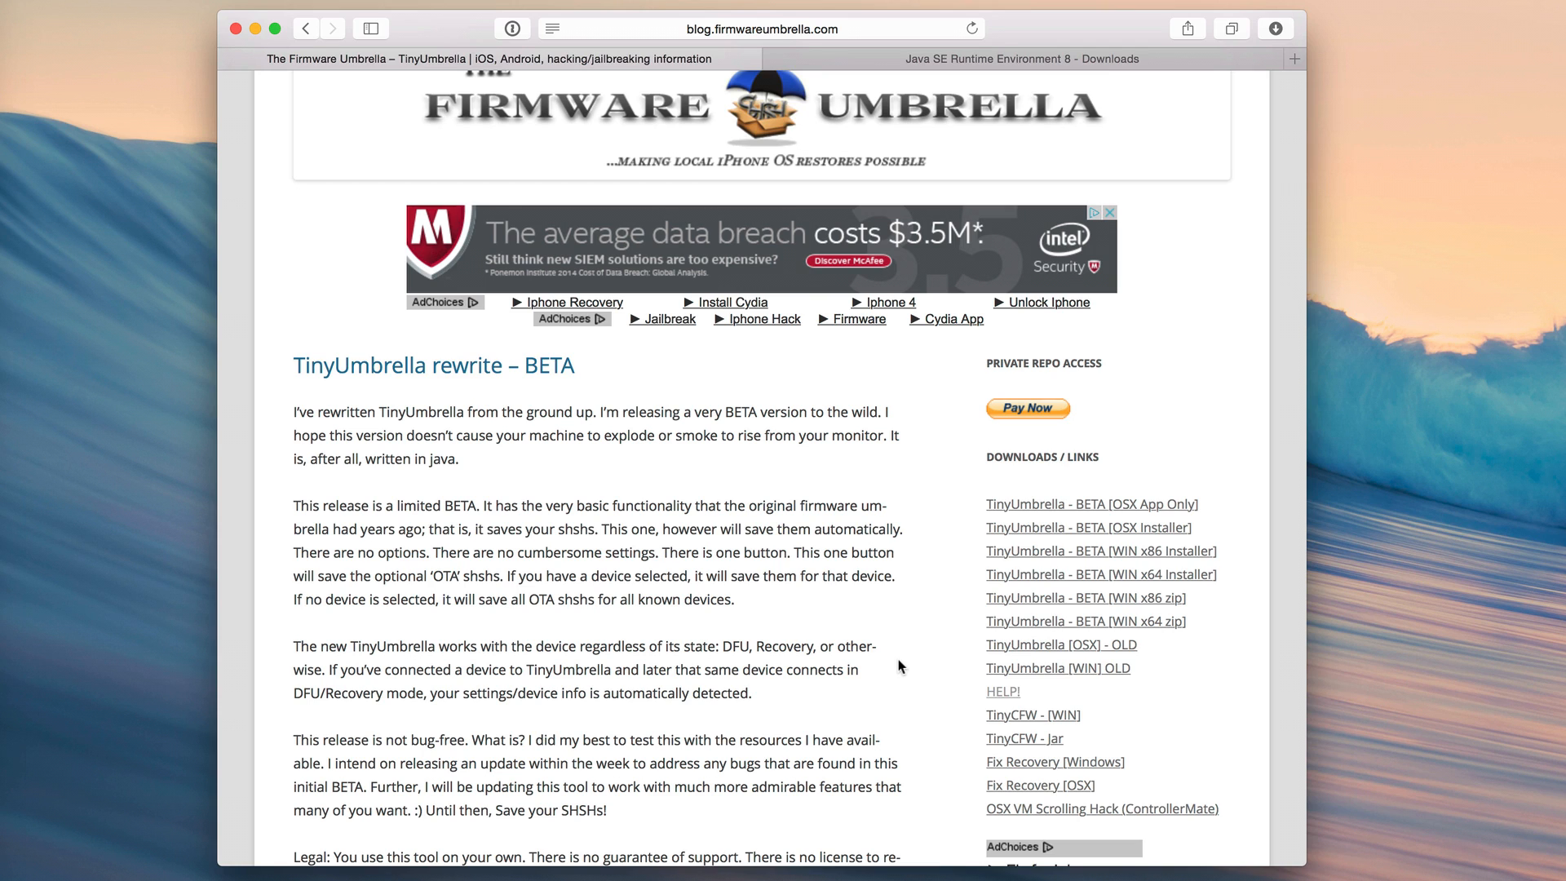
{"action": "mouse_move", "coordinate": [835, 661]}
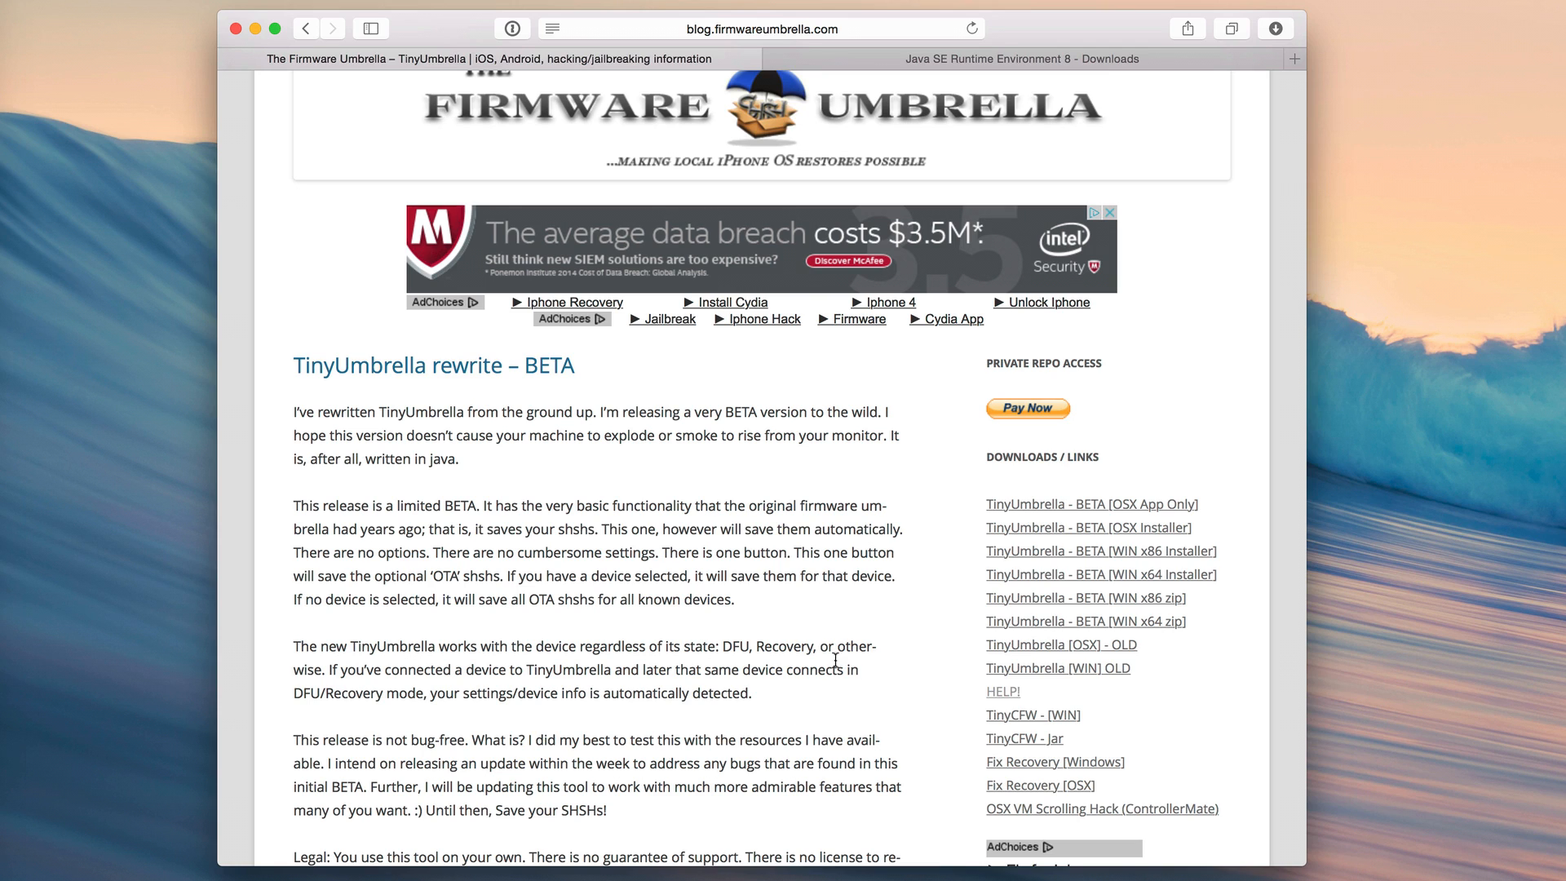
{"action": "mouse_move", "coordinate": [896, 623]}
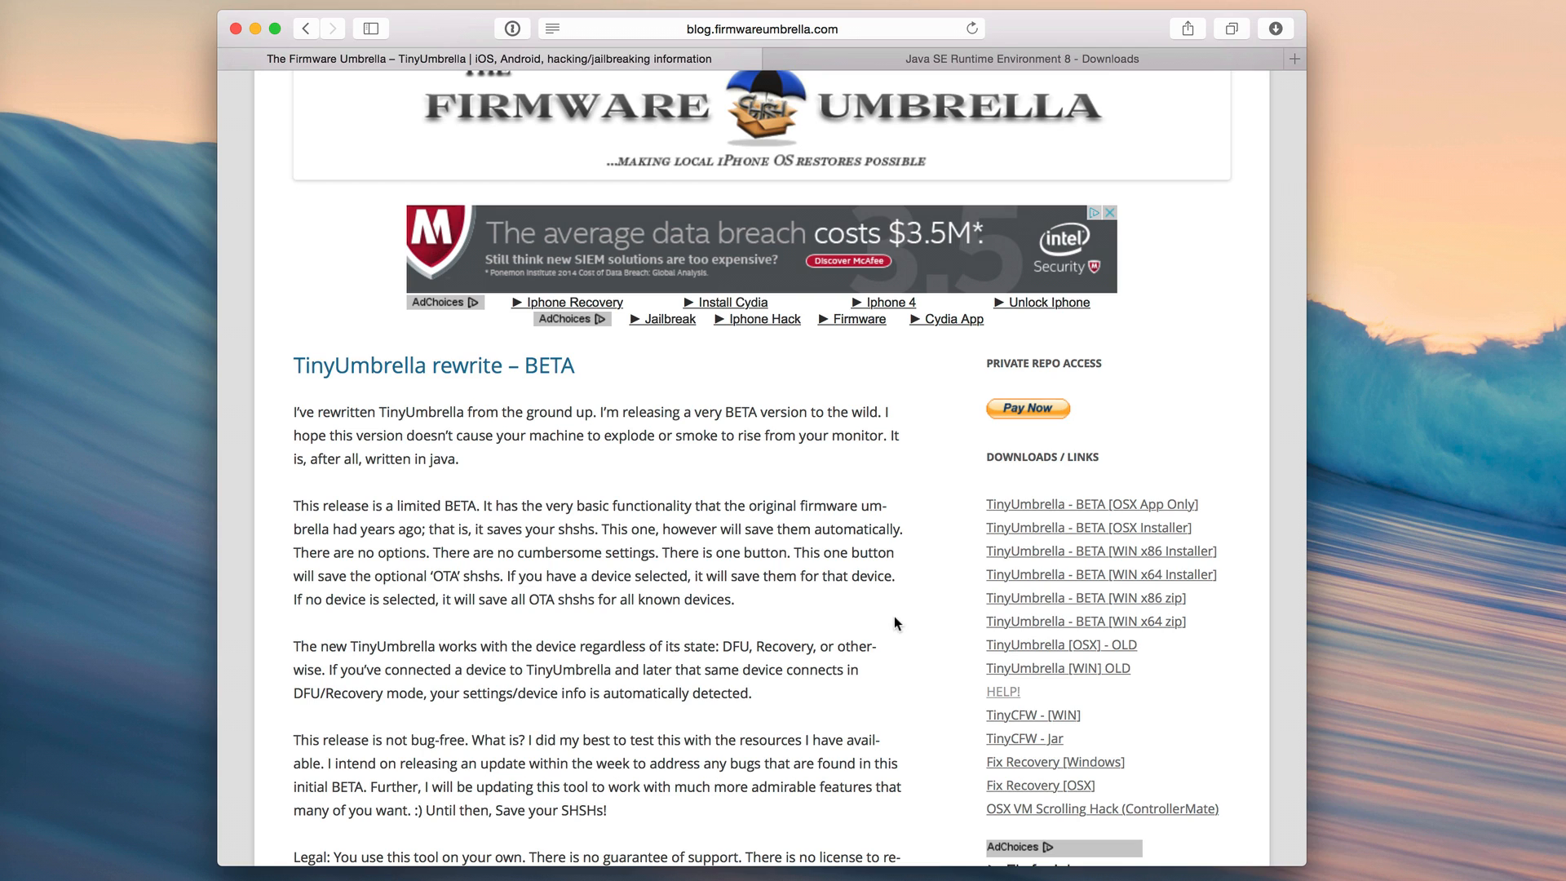
{"action": "mouse_move", "coordinate": [910, 620]}
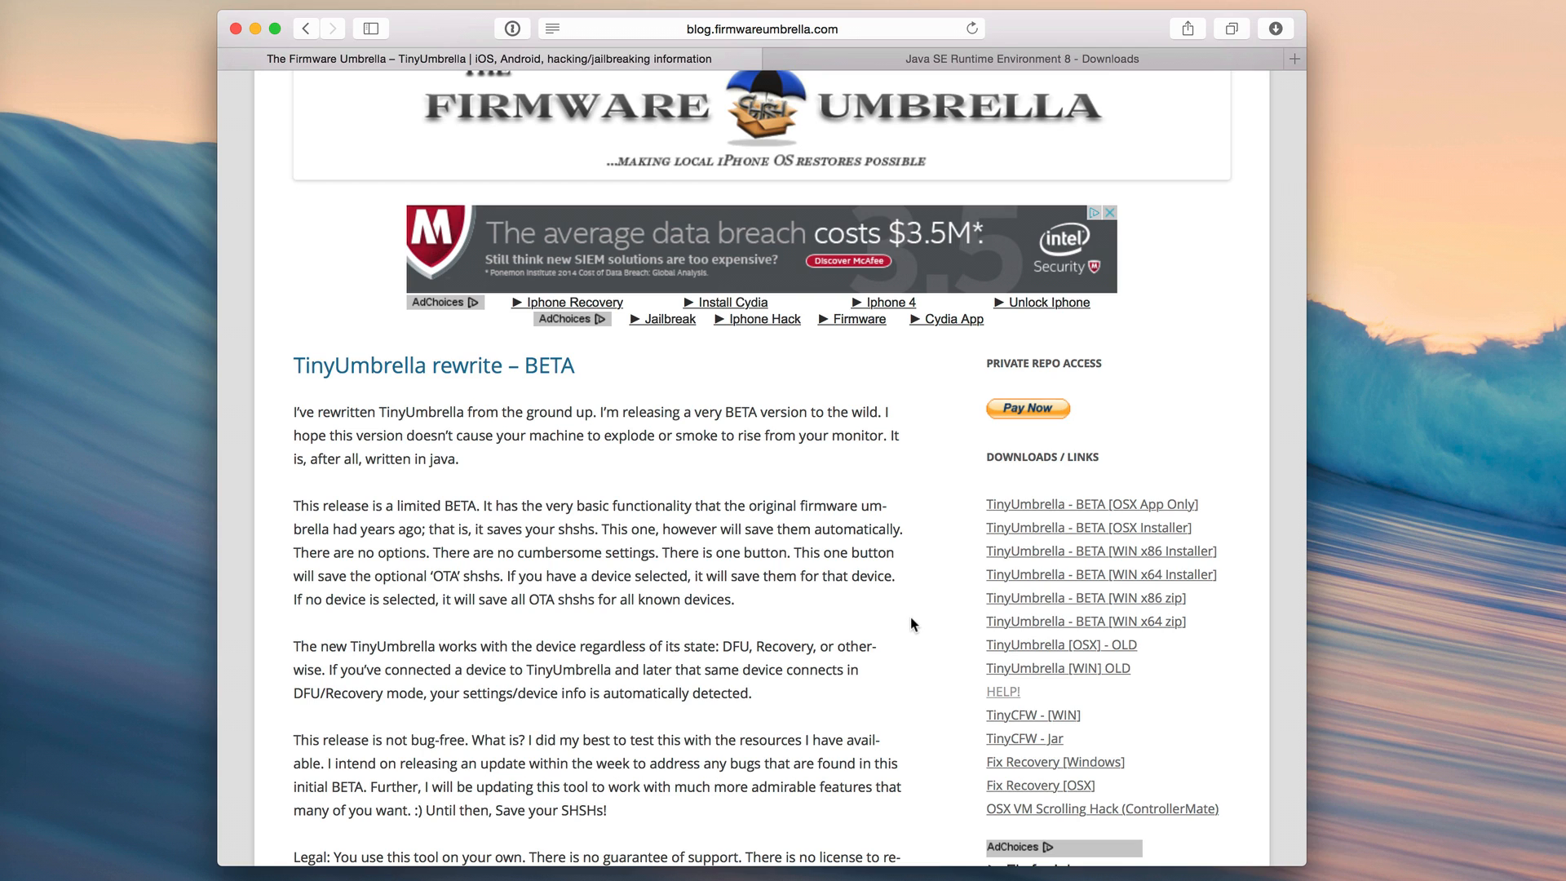
{"action": "mouse_move", "coordinate": [969, 556]}
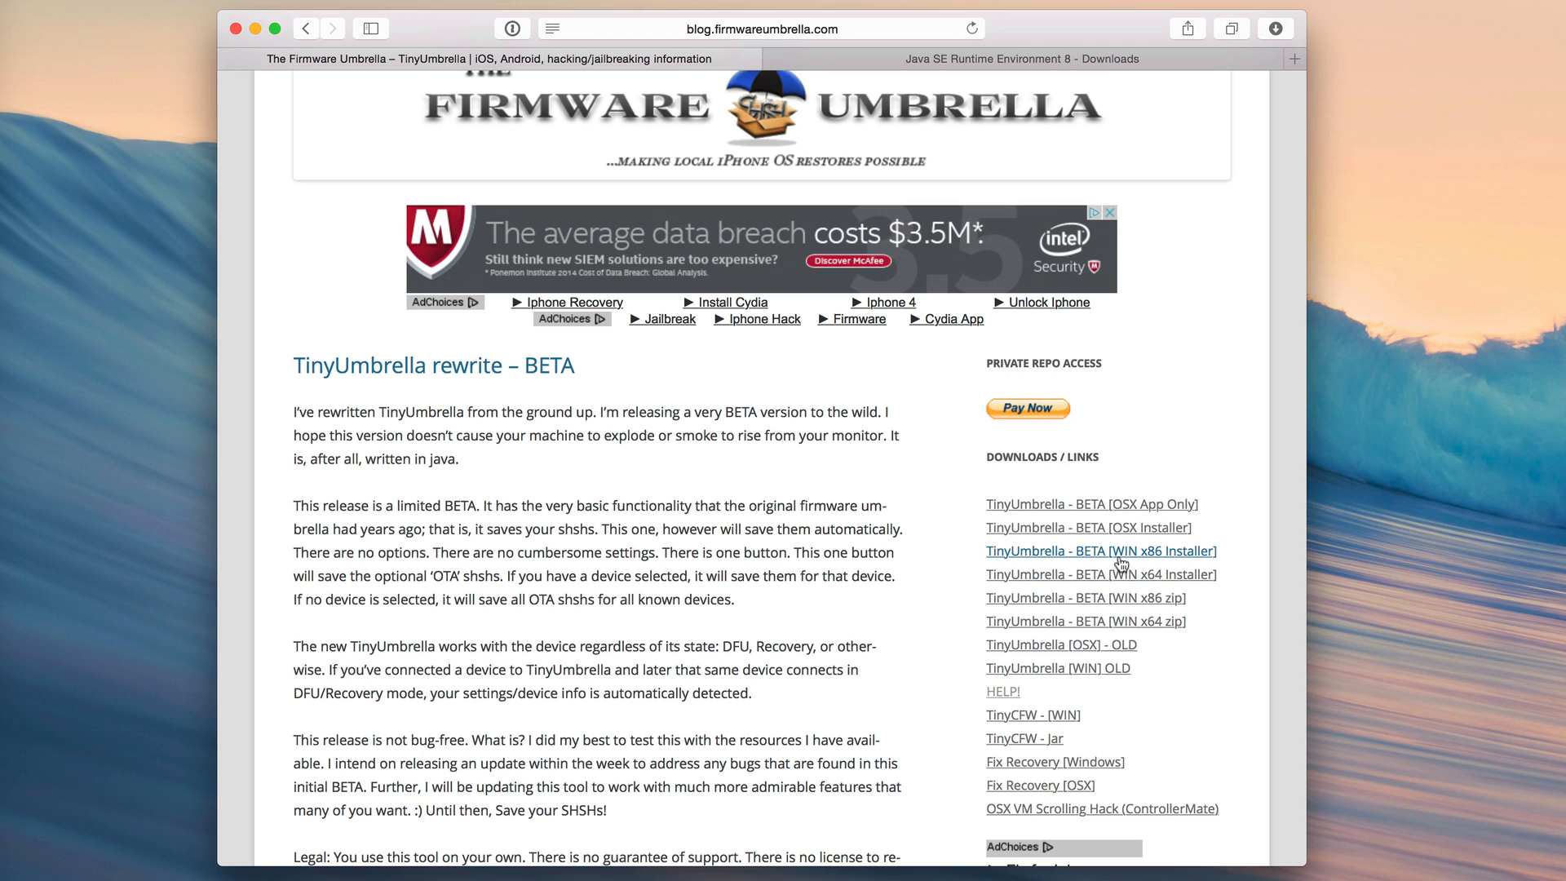
{"action": "mouse_move", "coordinate": [1091, 518]}
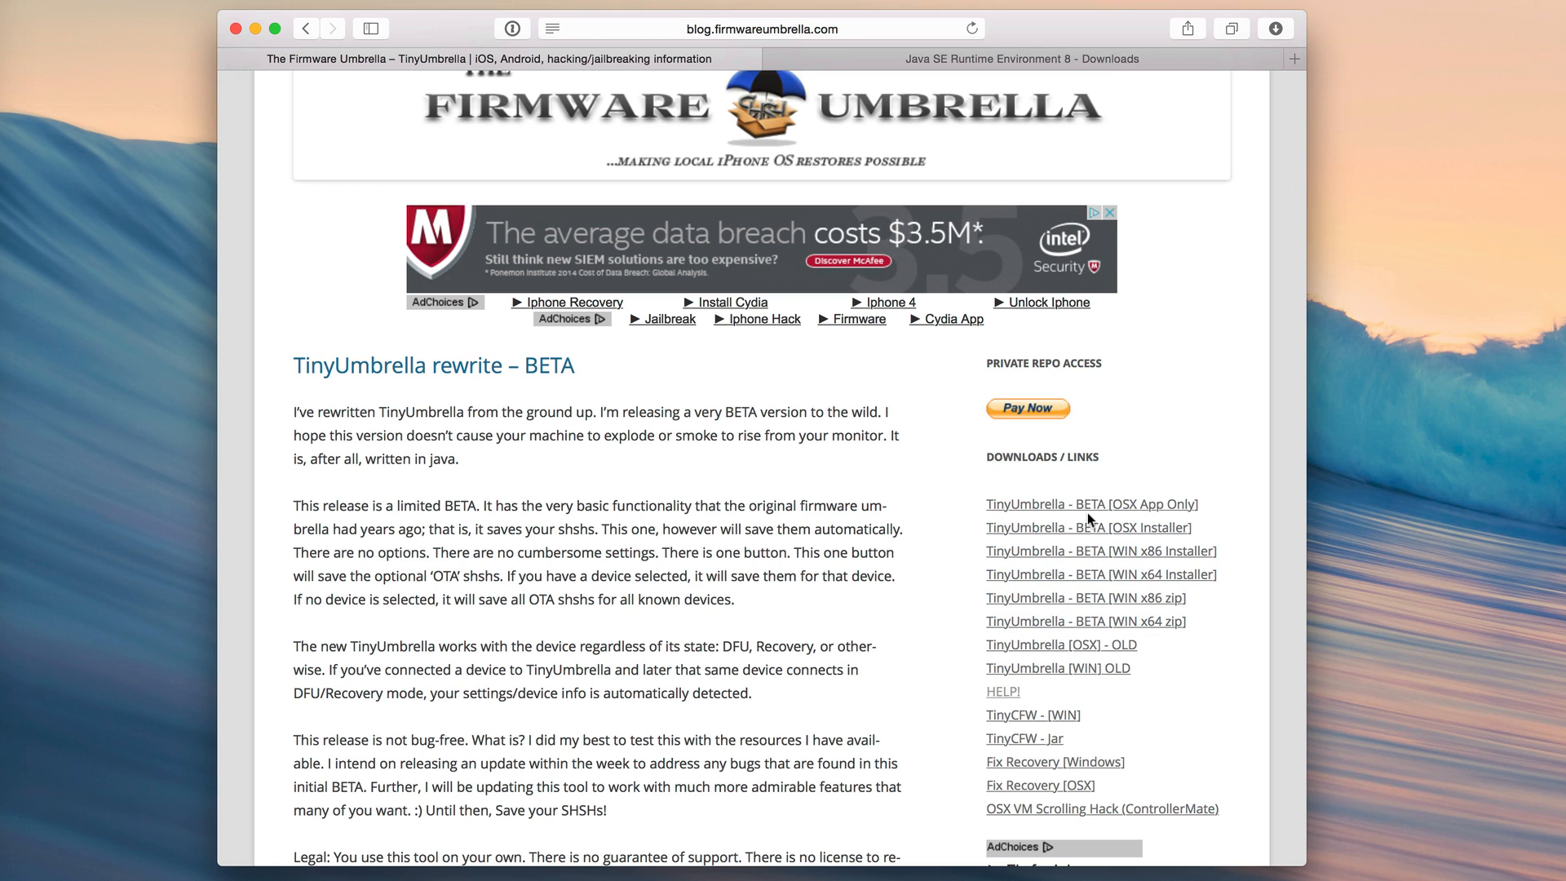
{"action": "mouse_move", "coordinate": [1092, 504]}
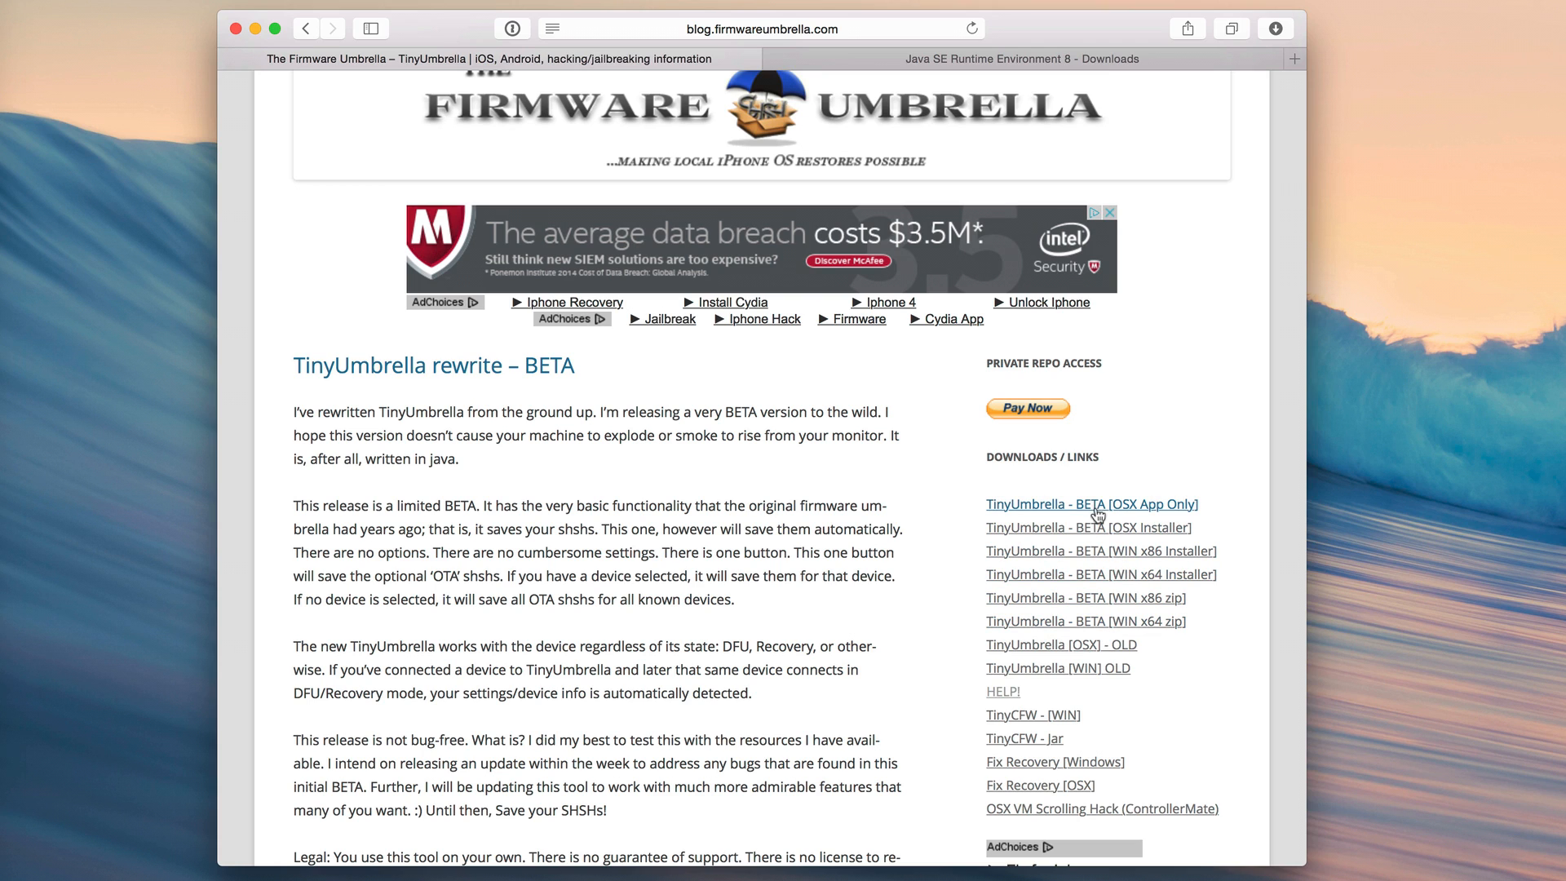
{"action": "mouse_move", "coordinate": [1088, 527]}
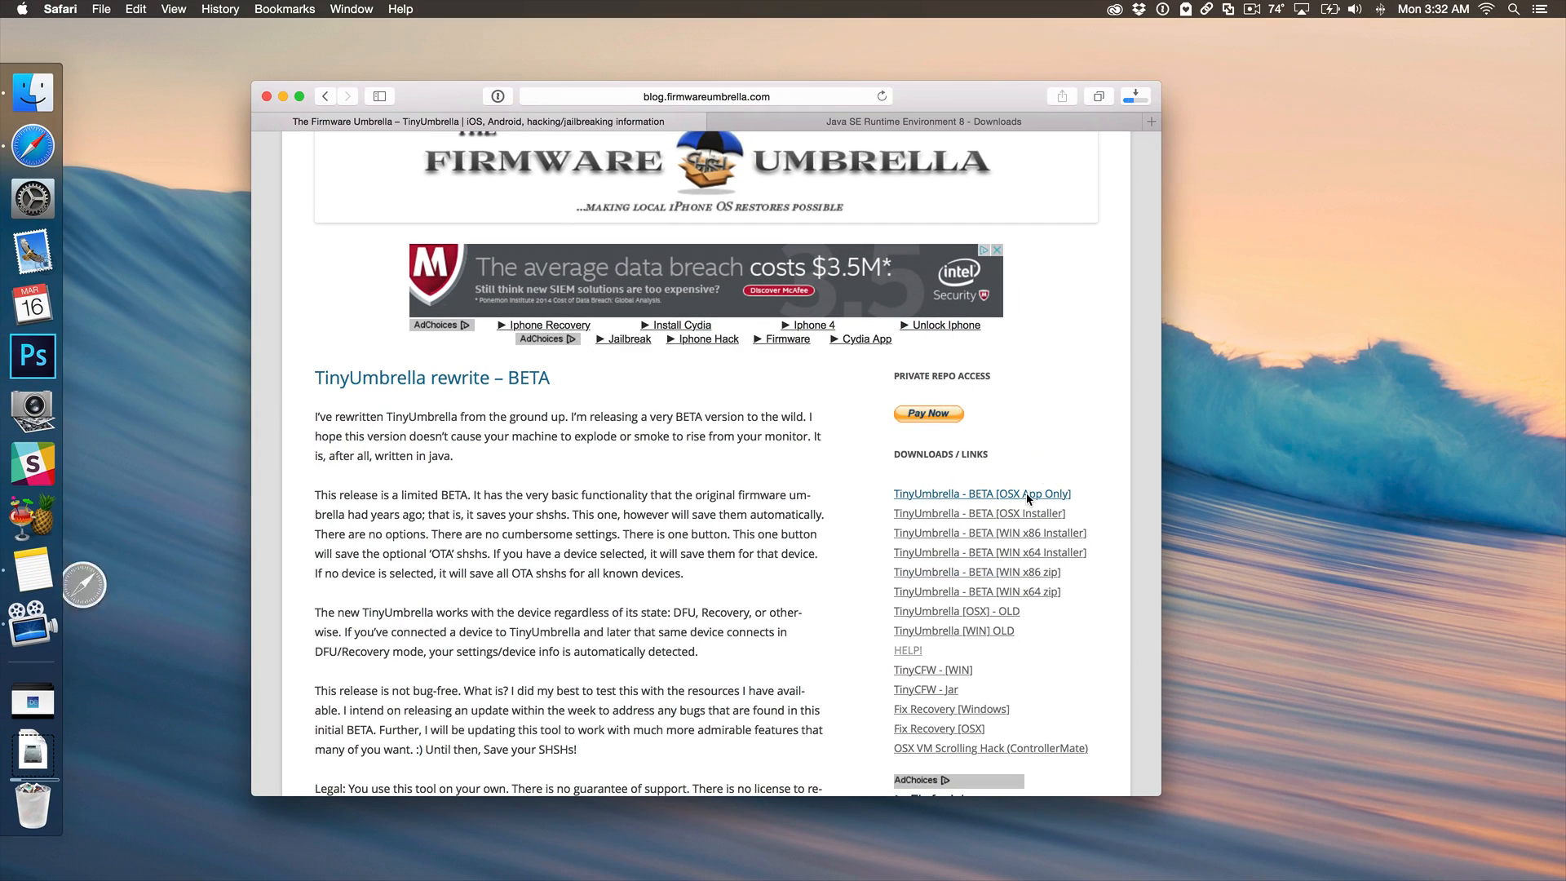
Start downloading the 'TinyUmbrella - BETA [OSX App Only]' installer from the sidebar
{"action": "left_click", "coordinate": [982, 492]}
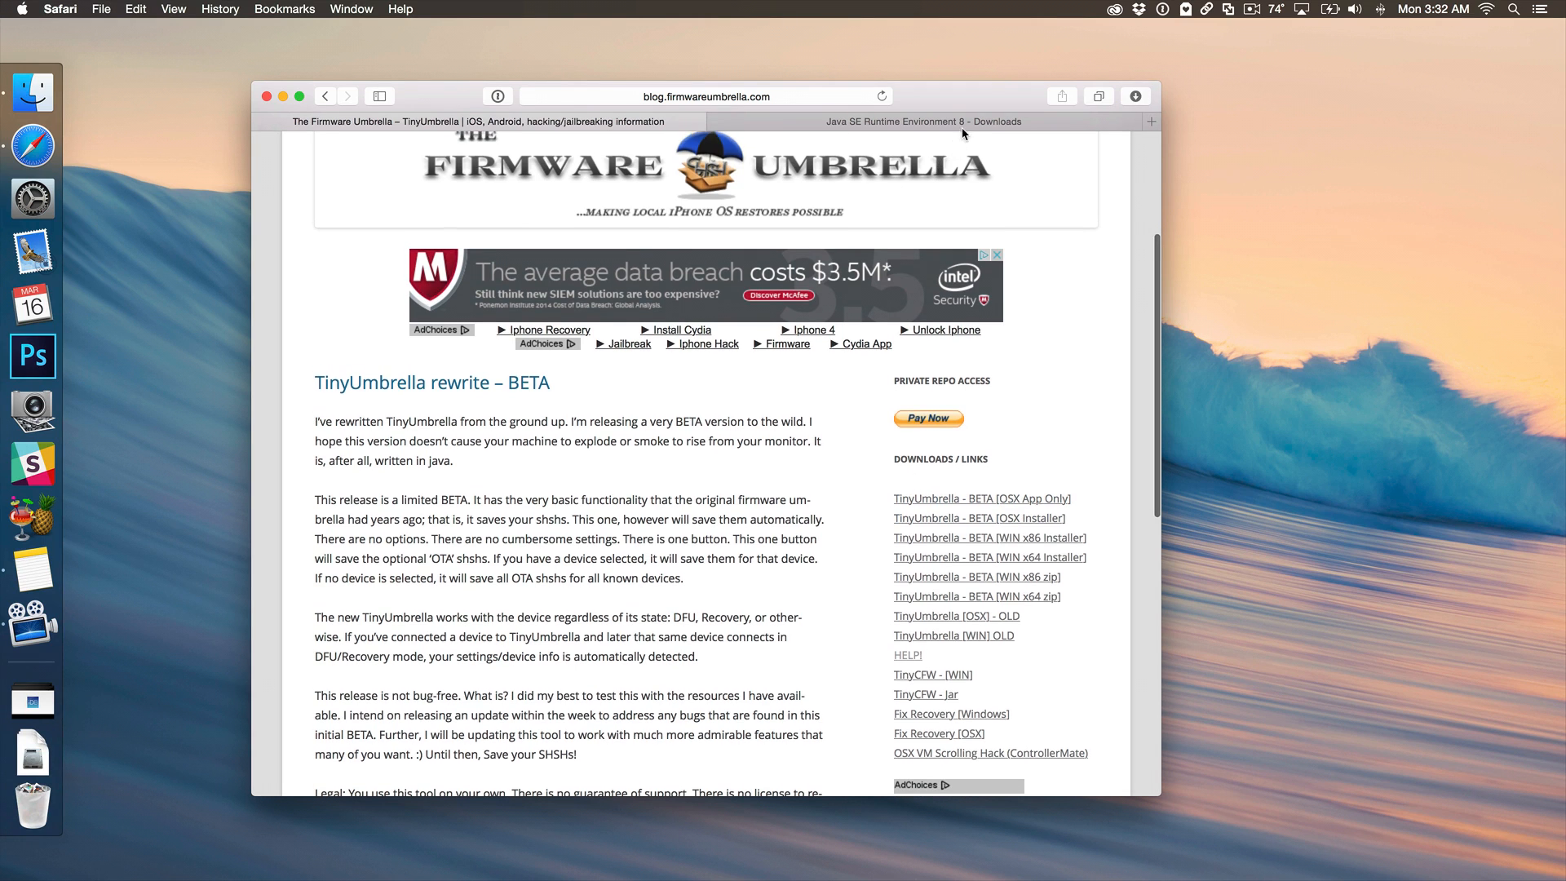
{"action": "left_click", "coordinate": [923, 121]}
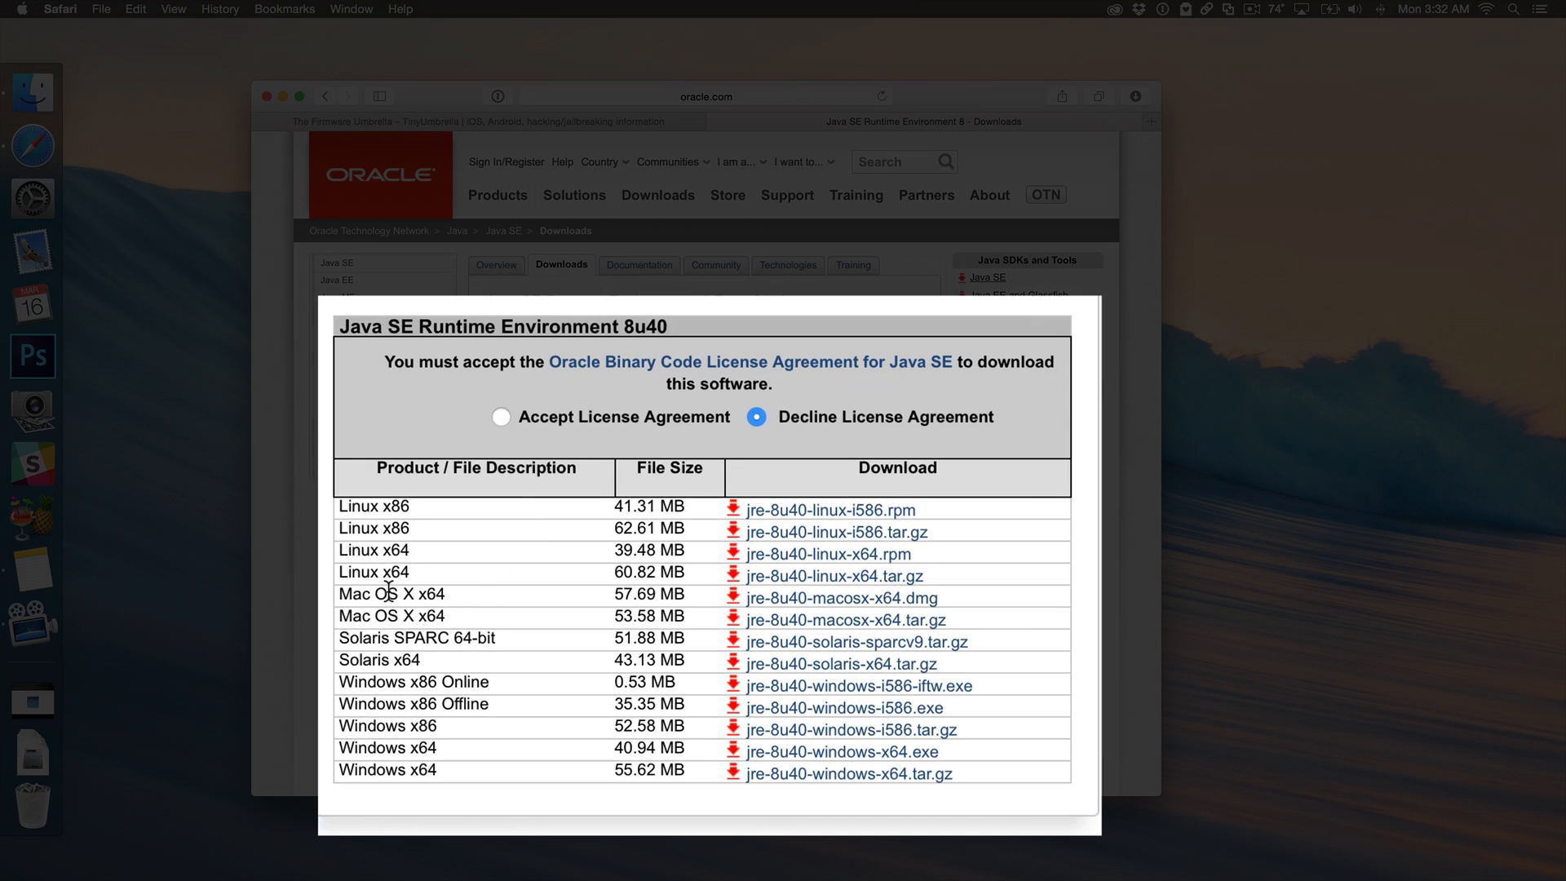
{"action": "mouse_move", "coordinate": [724, 614]}
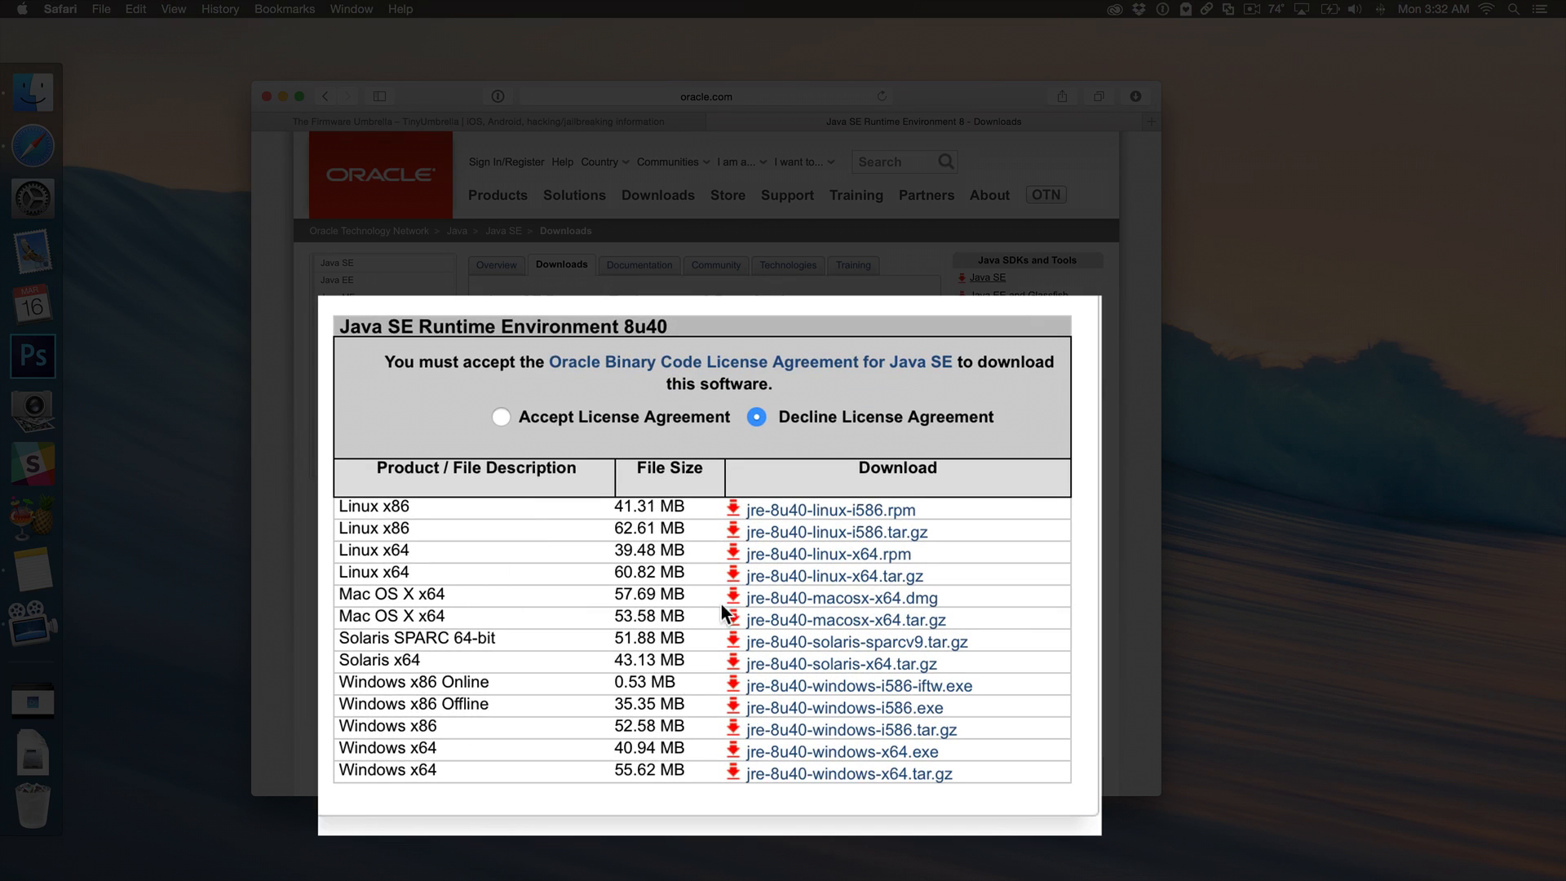
{"action": "mouse_move", "coordinate": [850, 605]}
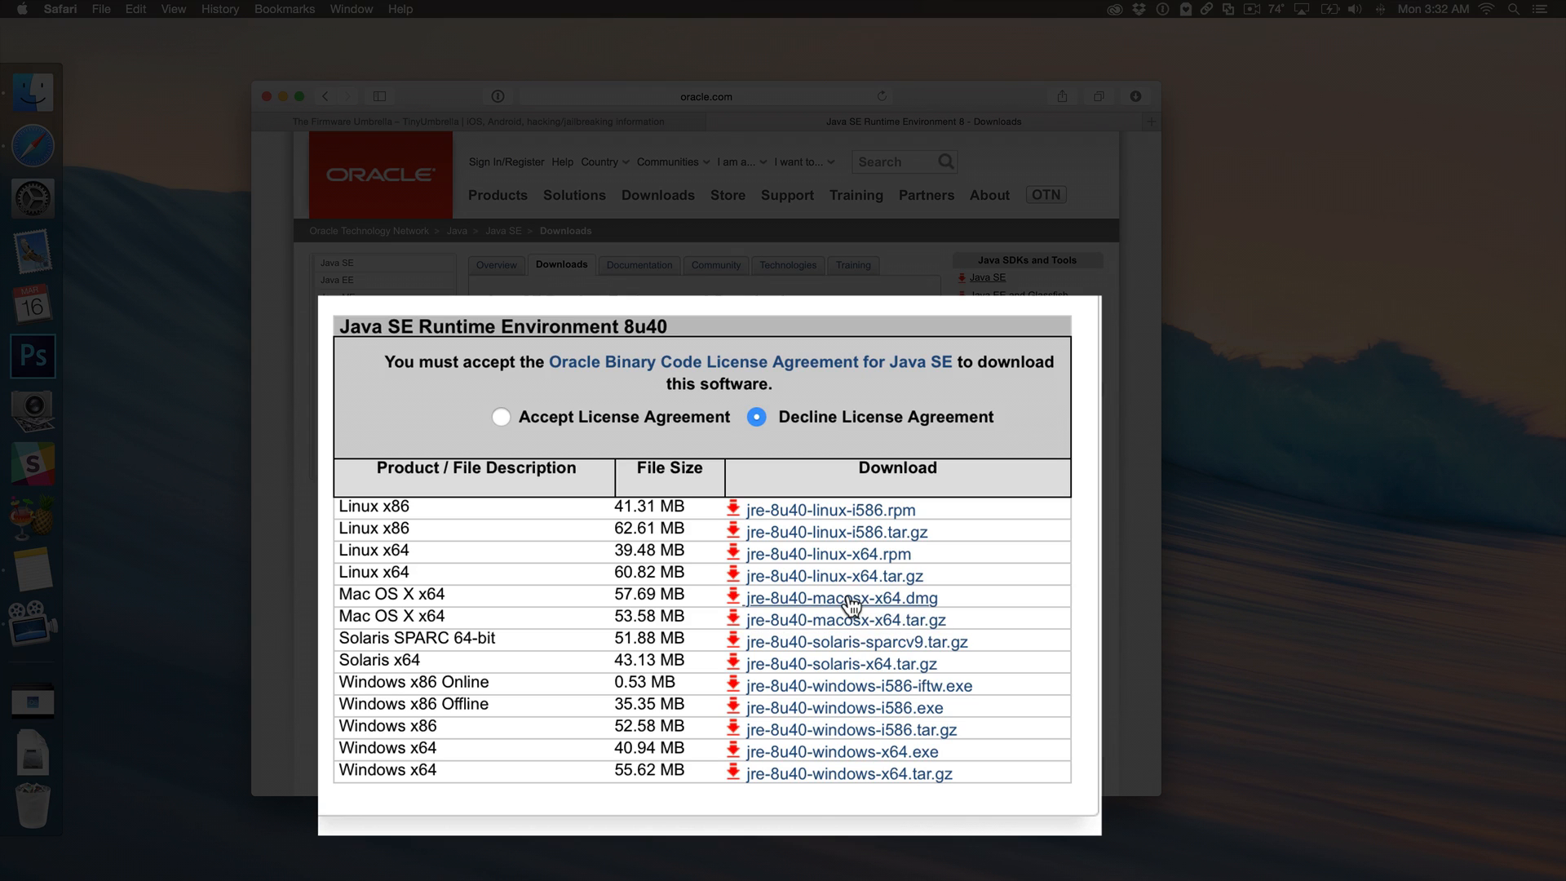
{"action": "mouse_move", "coordinate": [848, 607]}
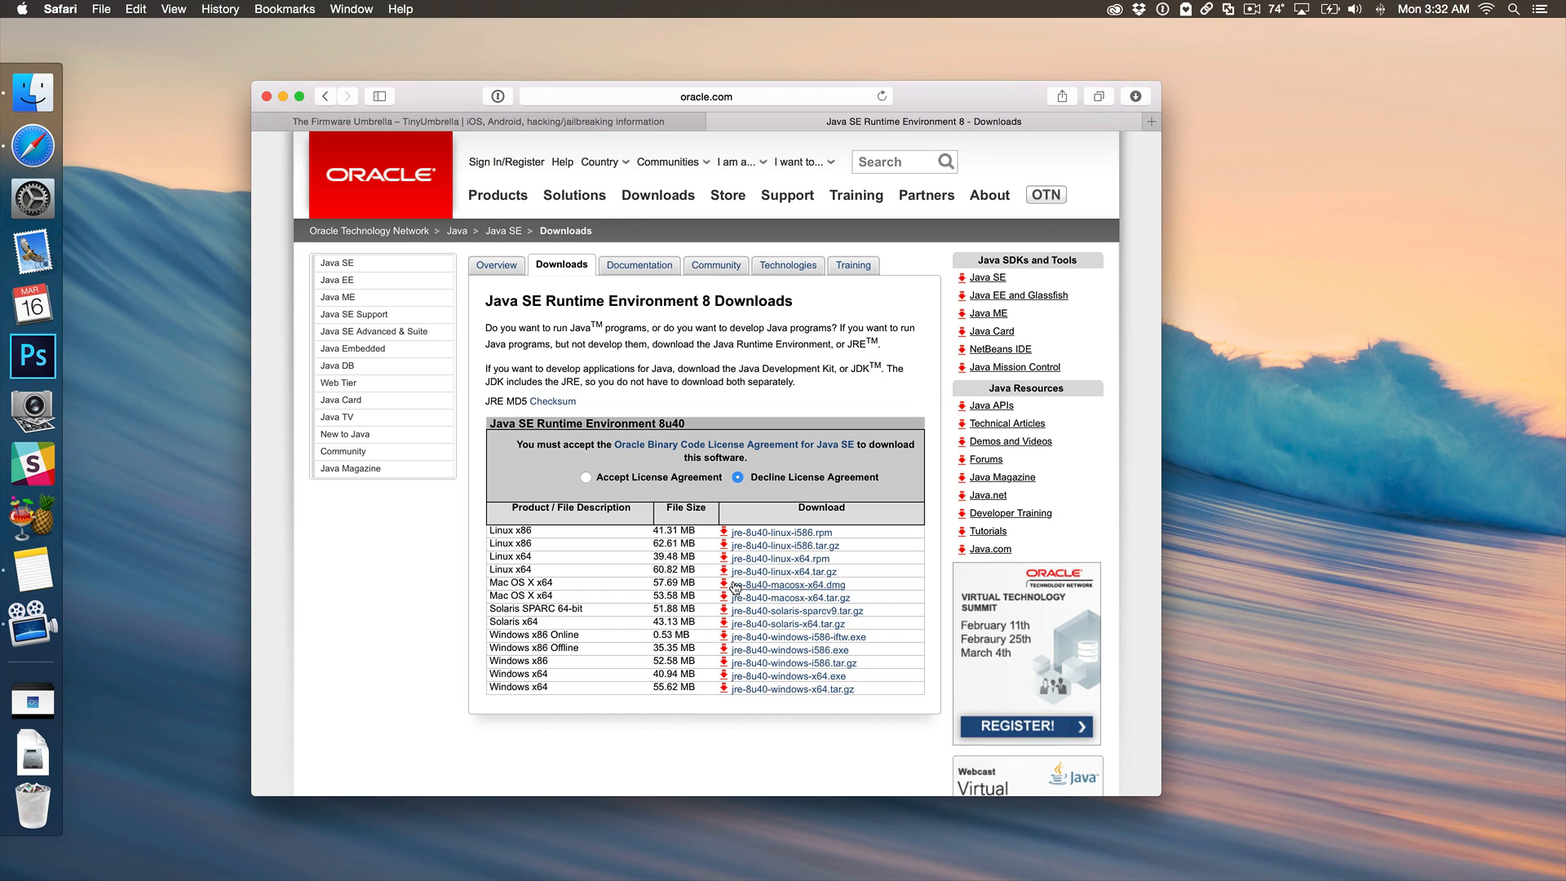
{"action": "mouse_move", "coordinate": [604, 586]}
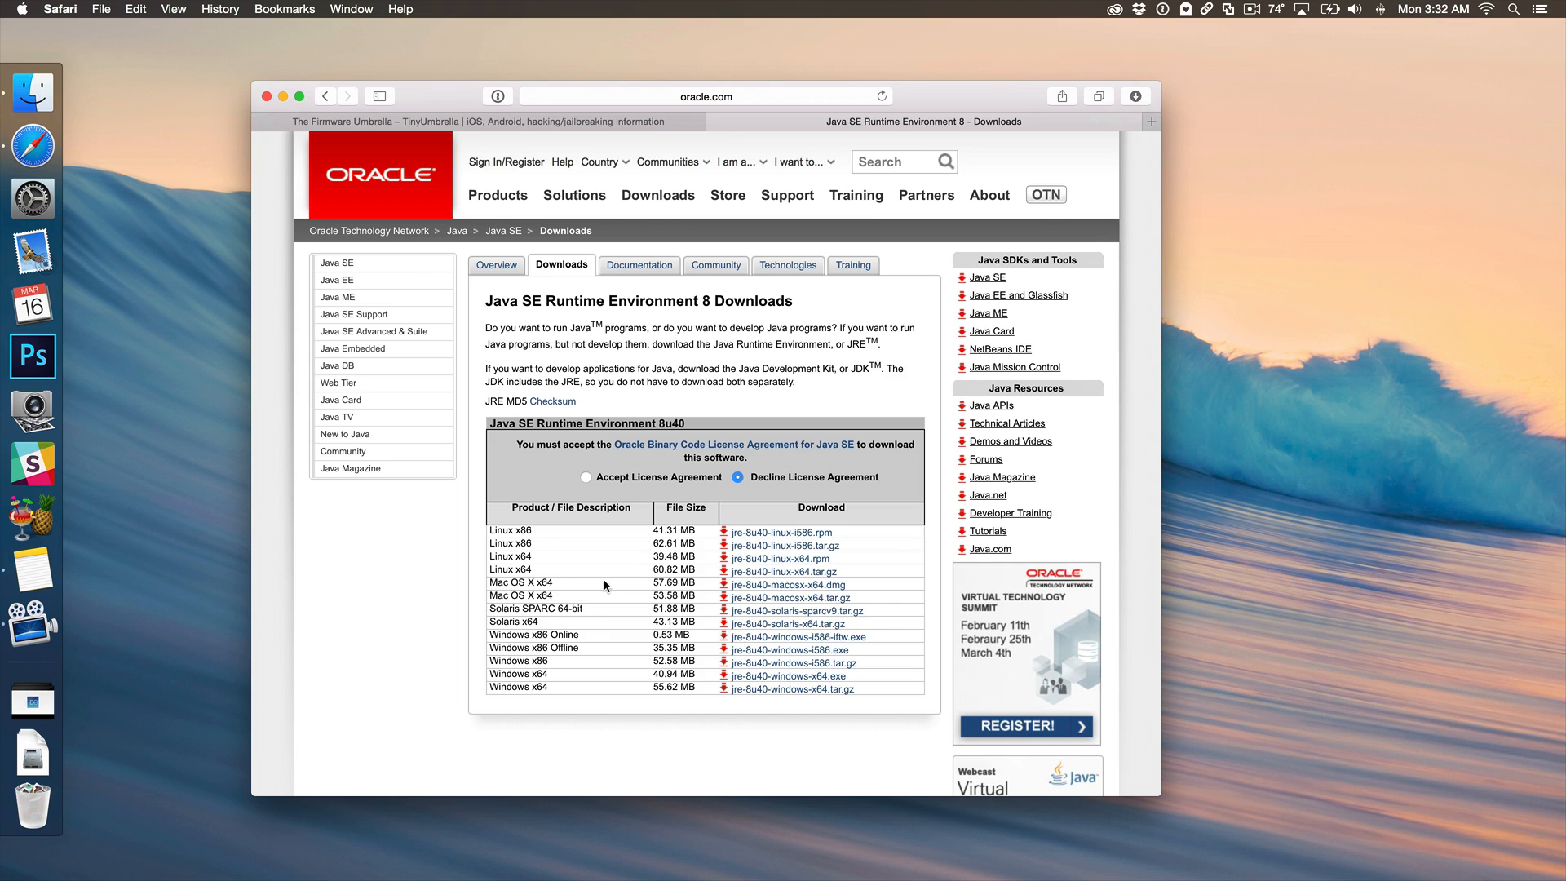
{"action": "left_click", "coordinate": [496, 121]}
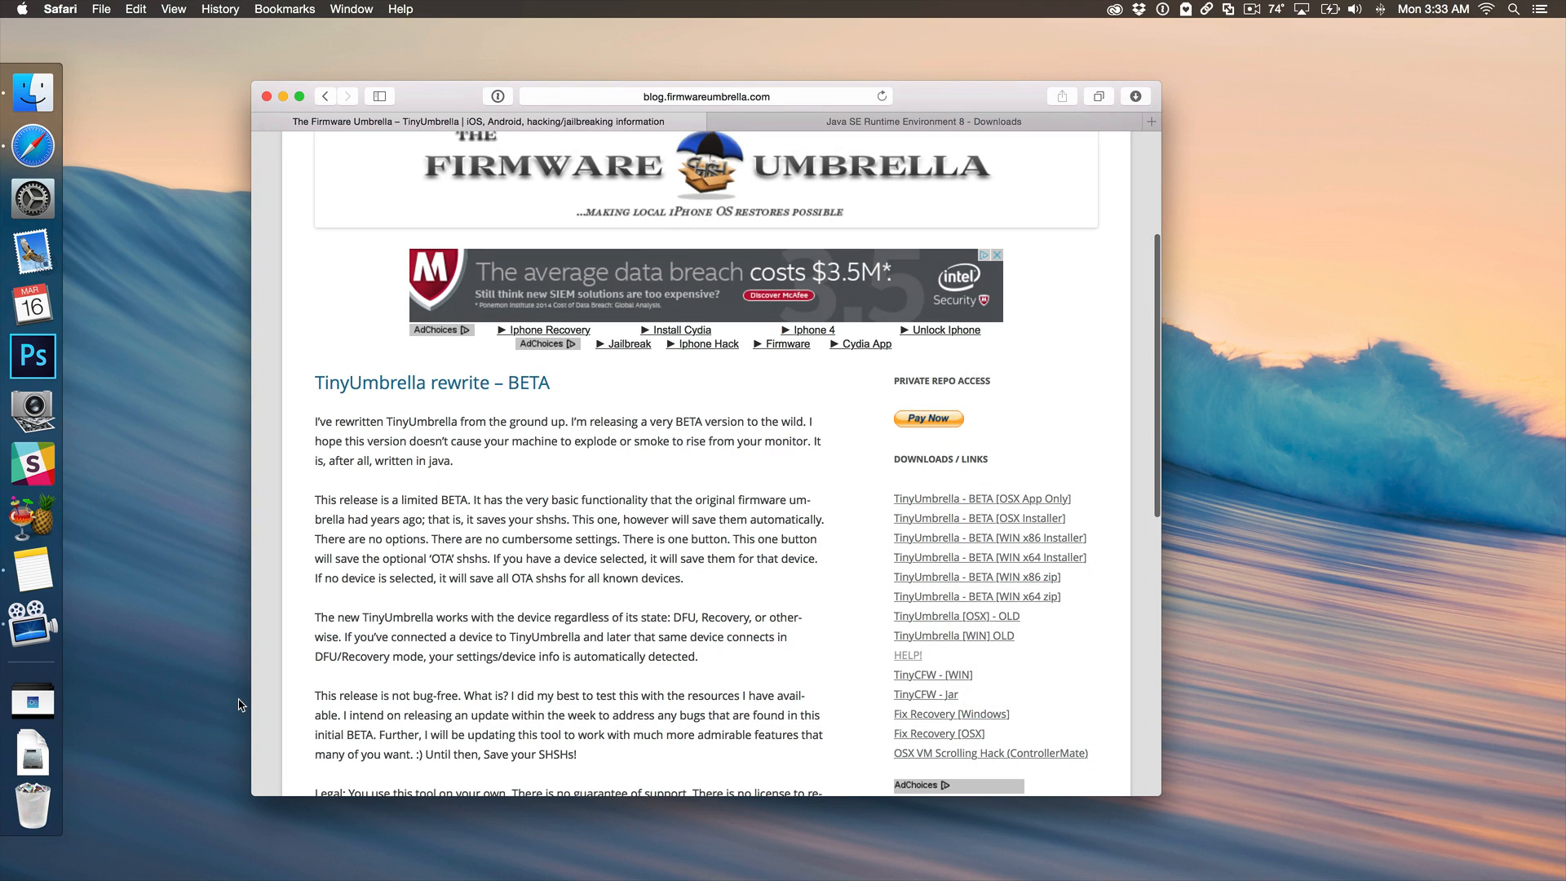
{"action": "mouse_move", "coordinate": [229, 709]}
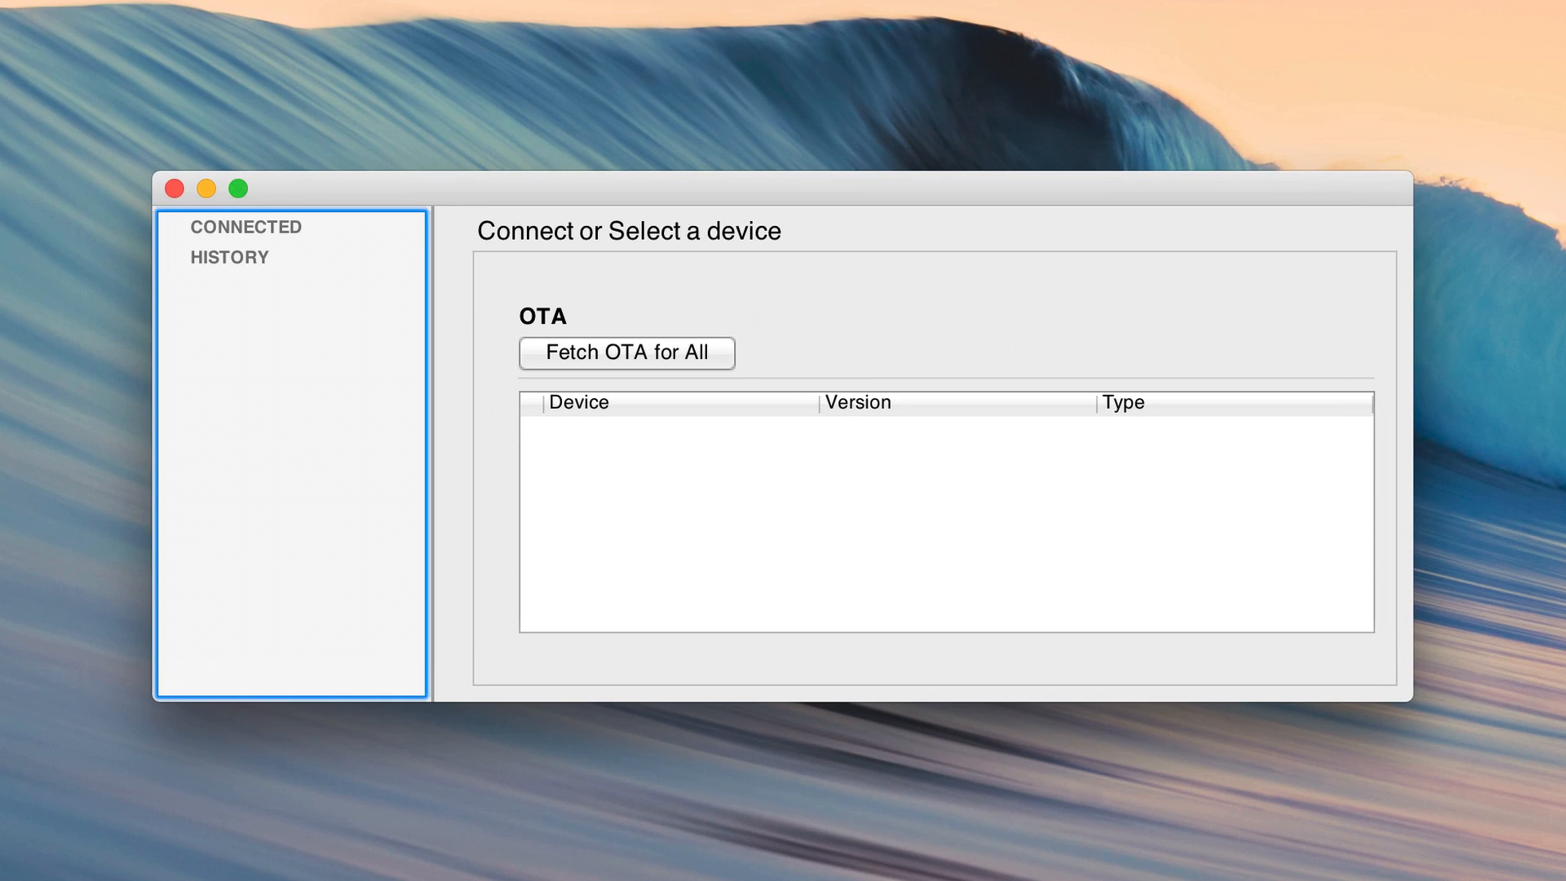
{"action": "mouse_move", "coordinate": [1187, 696]}
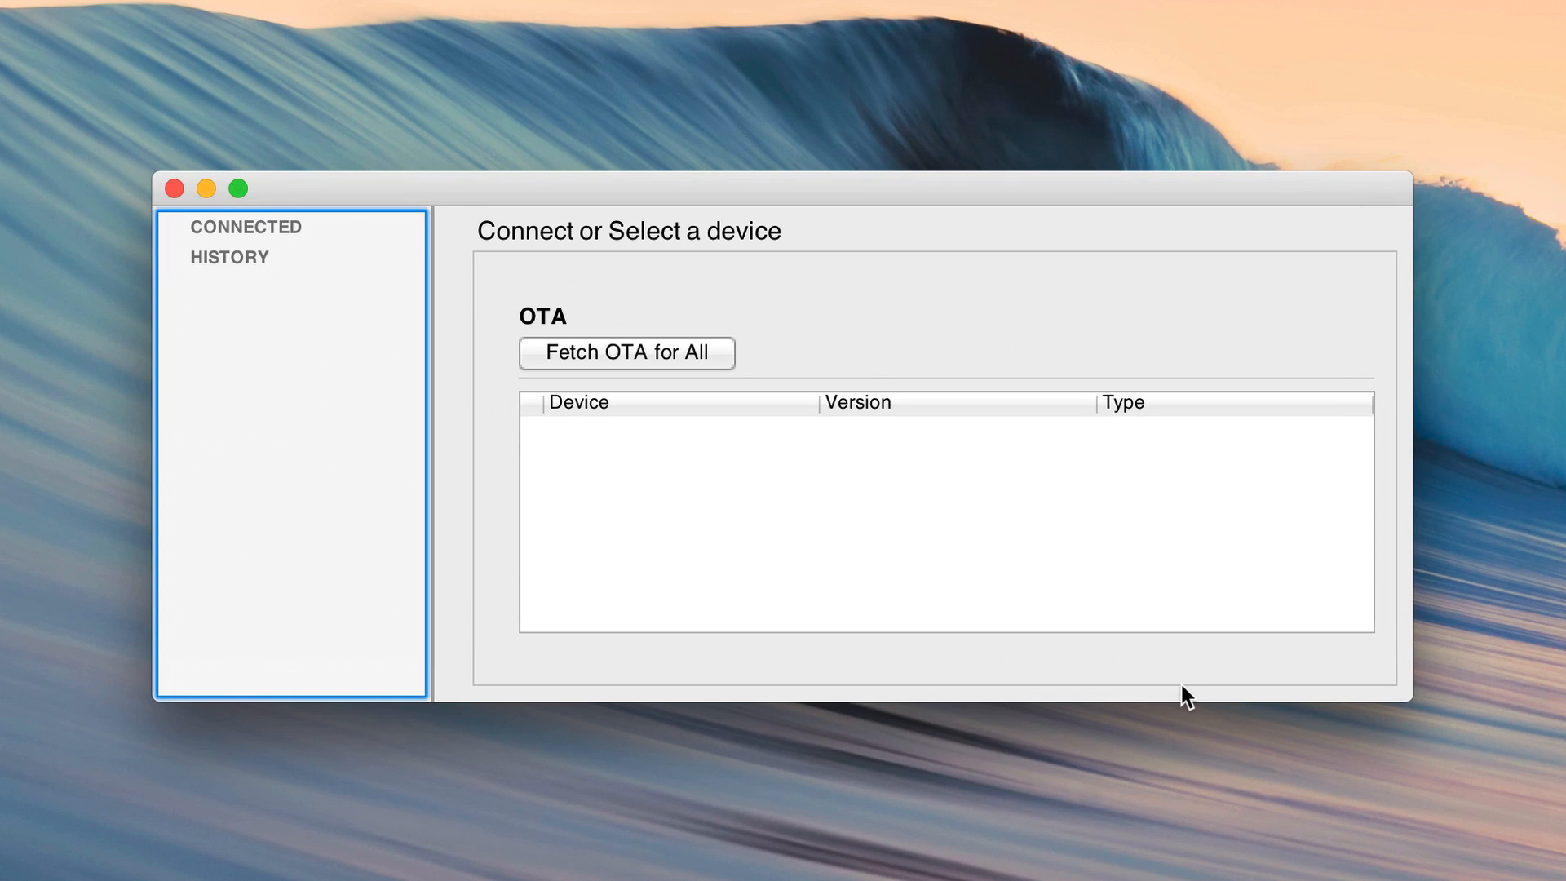